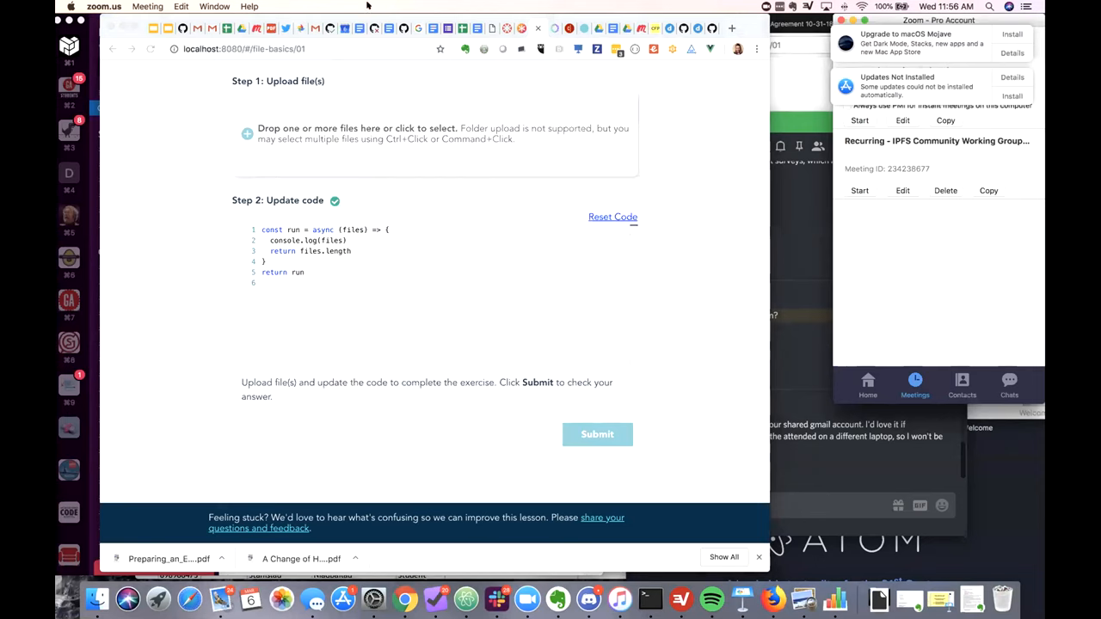
pyautogui.moveTo(741, 306)
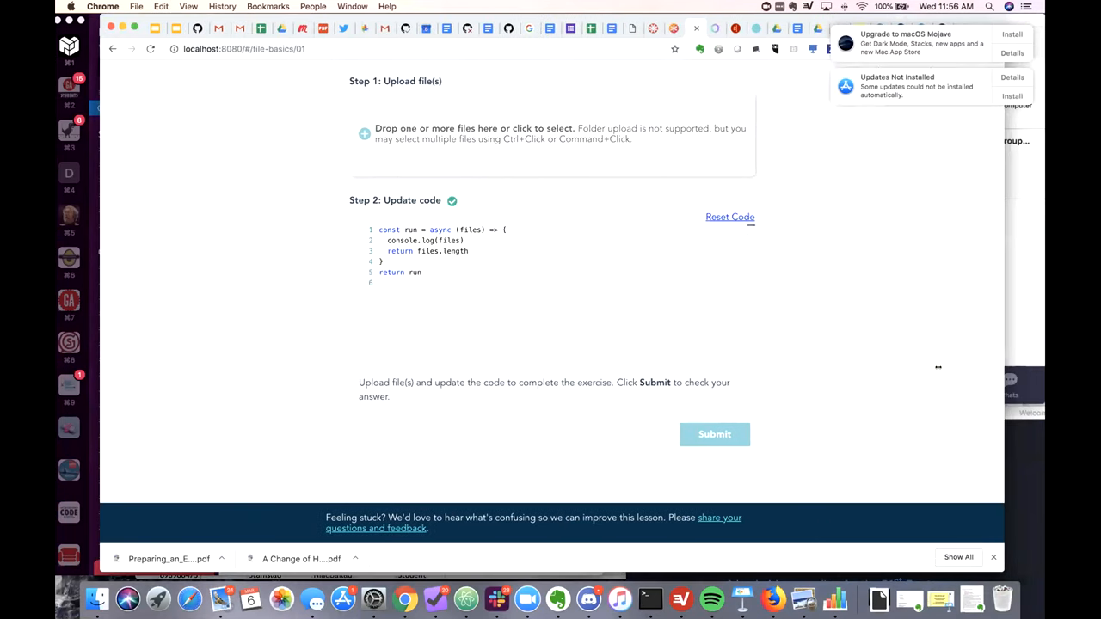
# Read the File basics lesson and submit the exercise with no file uploaded to trigger the warning.
pyautogui.scroll(3)
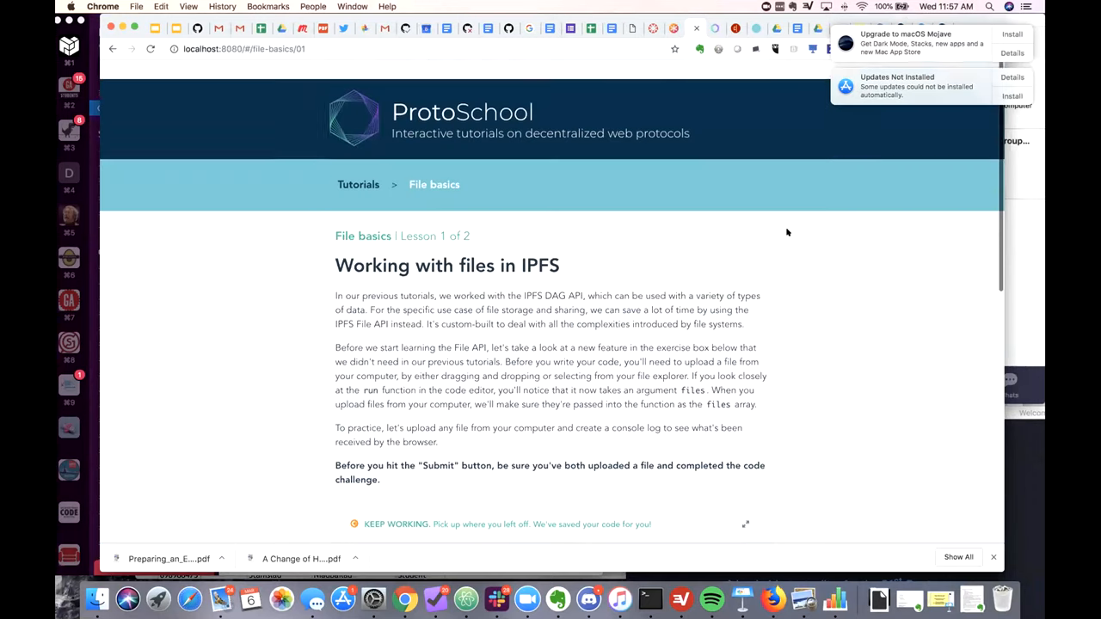
pyautogui.scroll(-3)
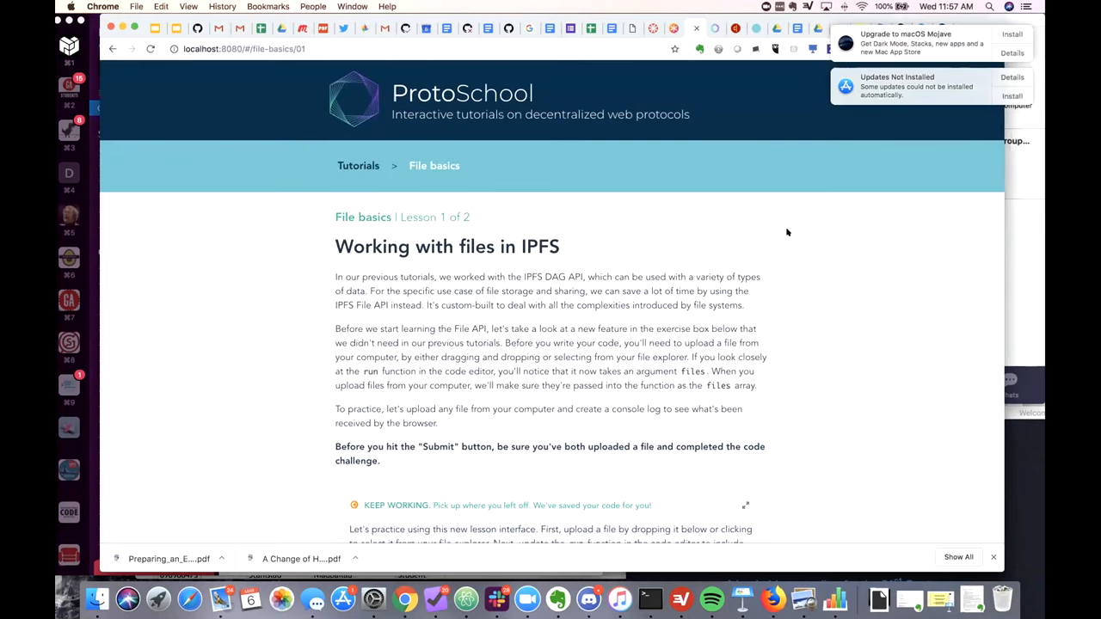
pyautogui.scroll(-3)
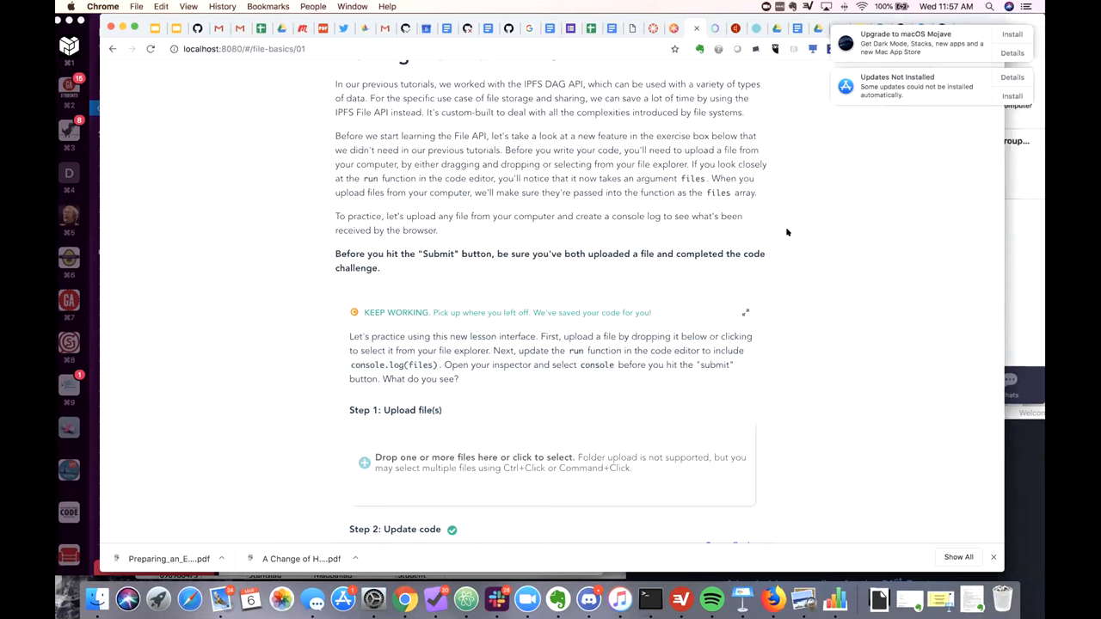
pyautogui.scroll(-3)
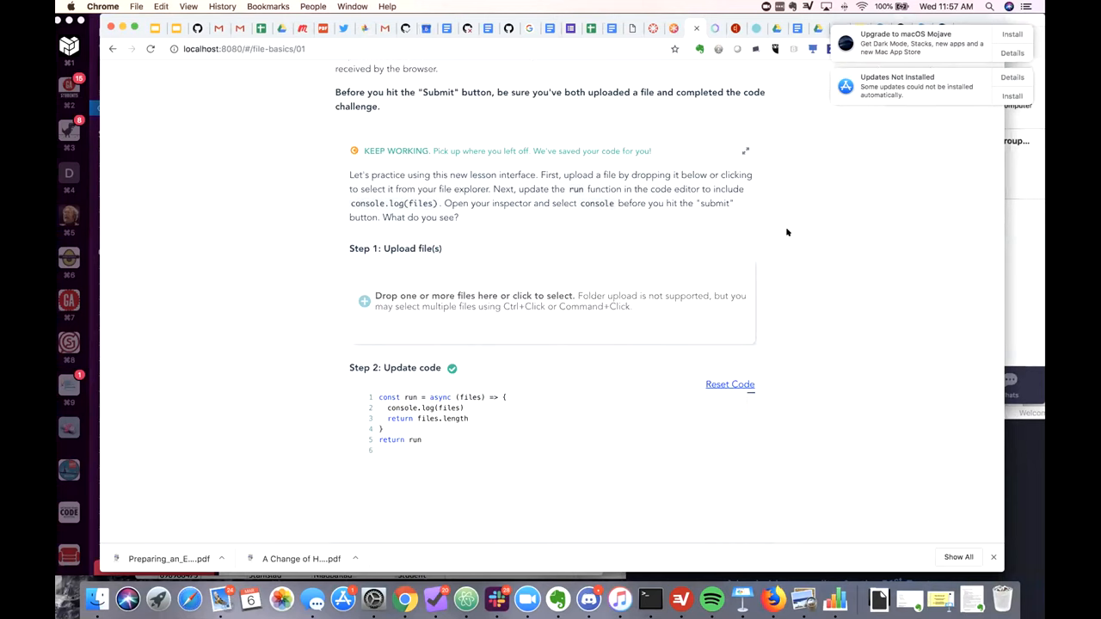
pyautogui.scroll(-3)
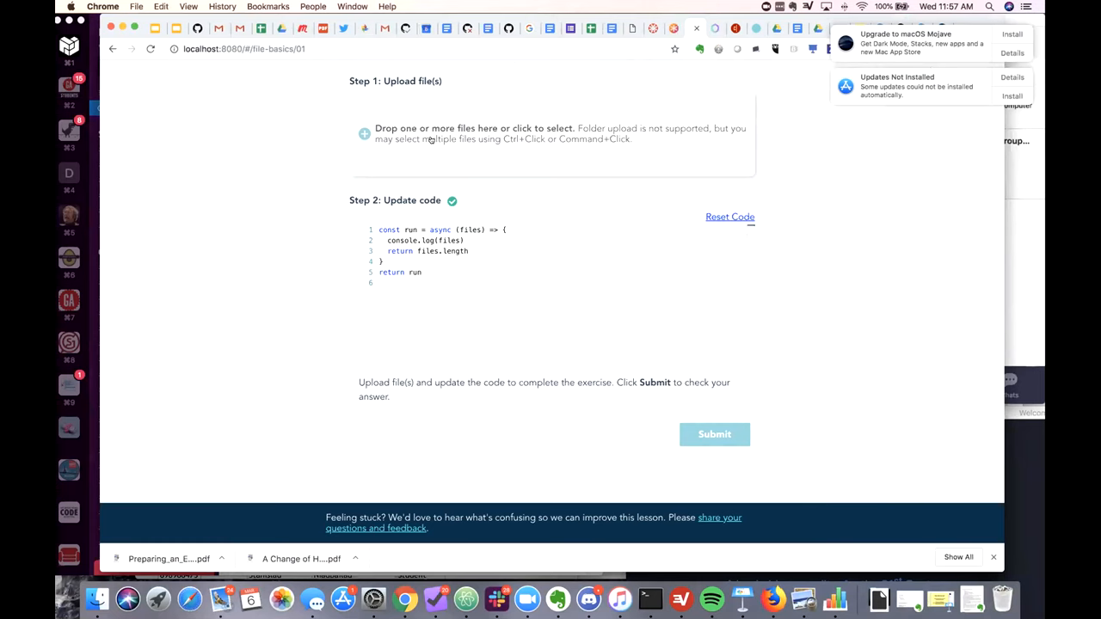
pyautogui.moveTo(599, 124)
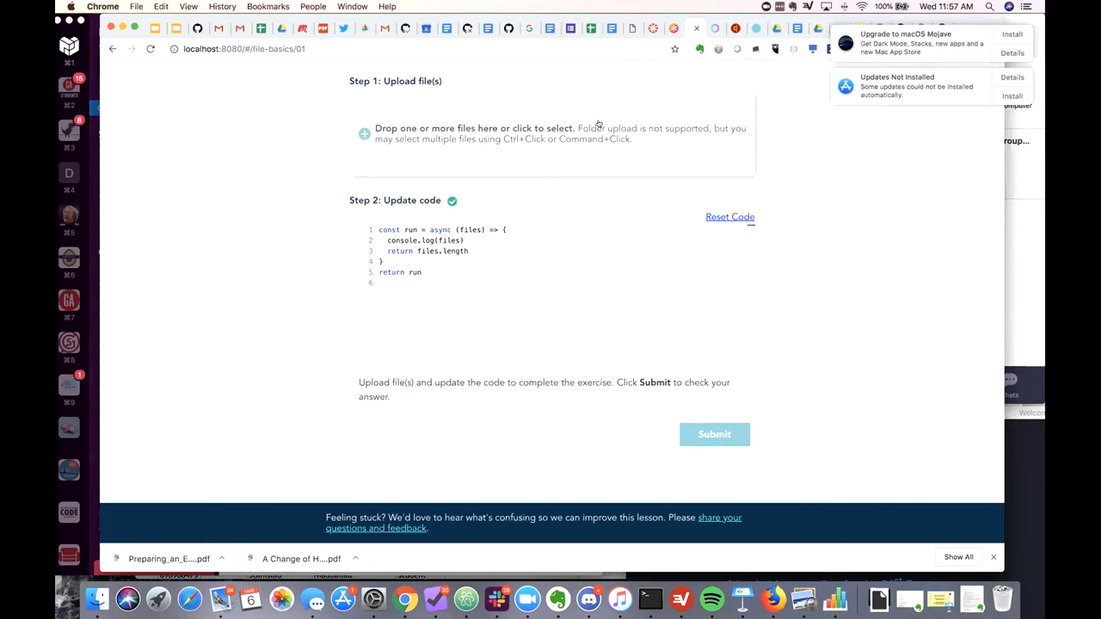
pyautogui.moveTo(600, 117)
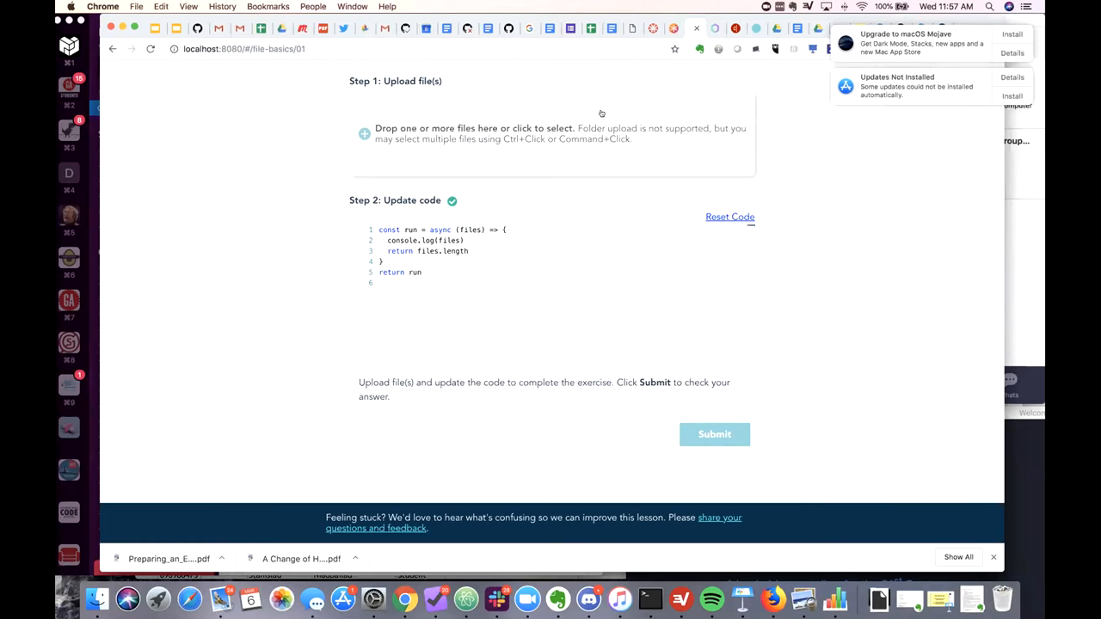
pyautogui.moveTo(512, 203)
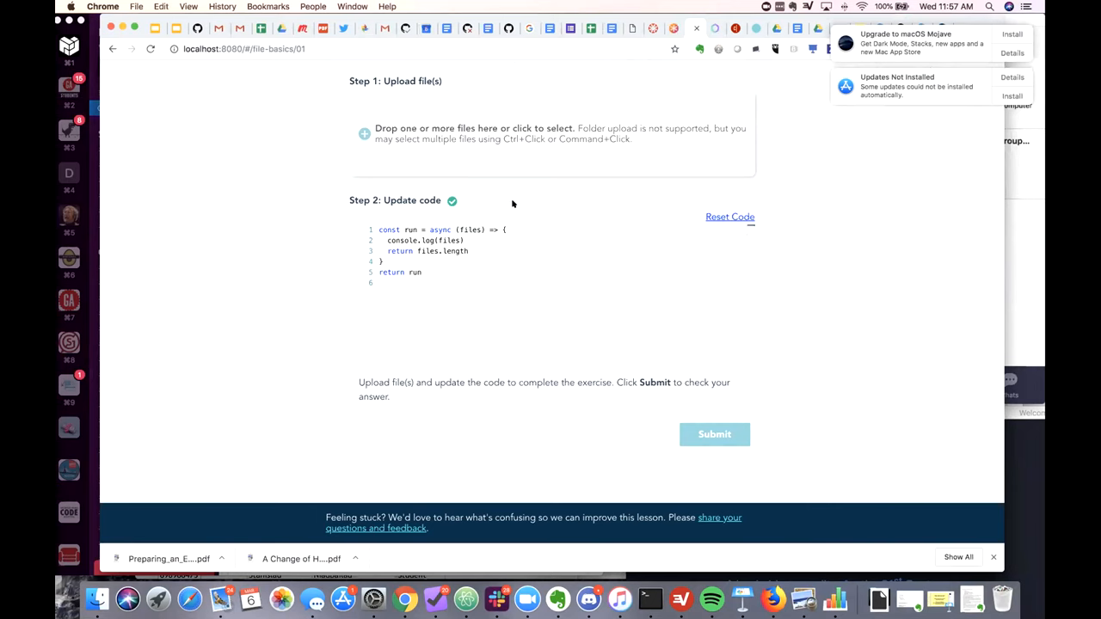
pyautogui.moveTo(517, 203)
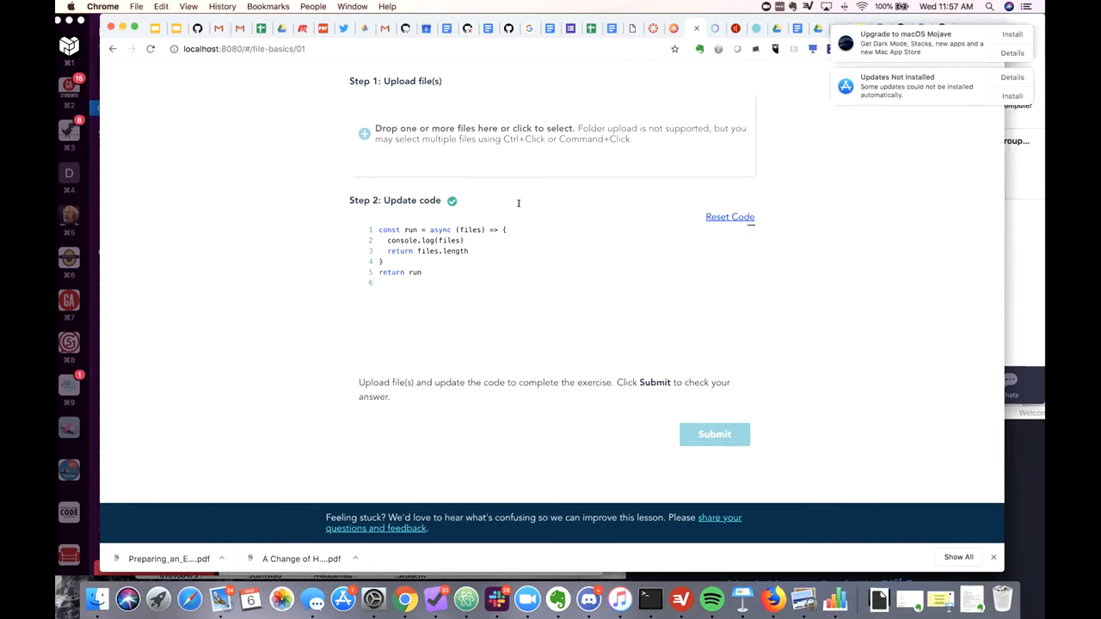
pyautogui.moveTo(701, 415)
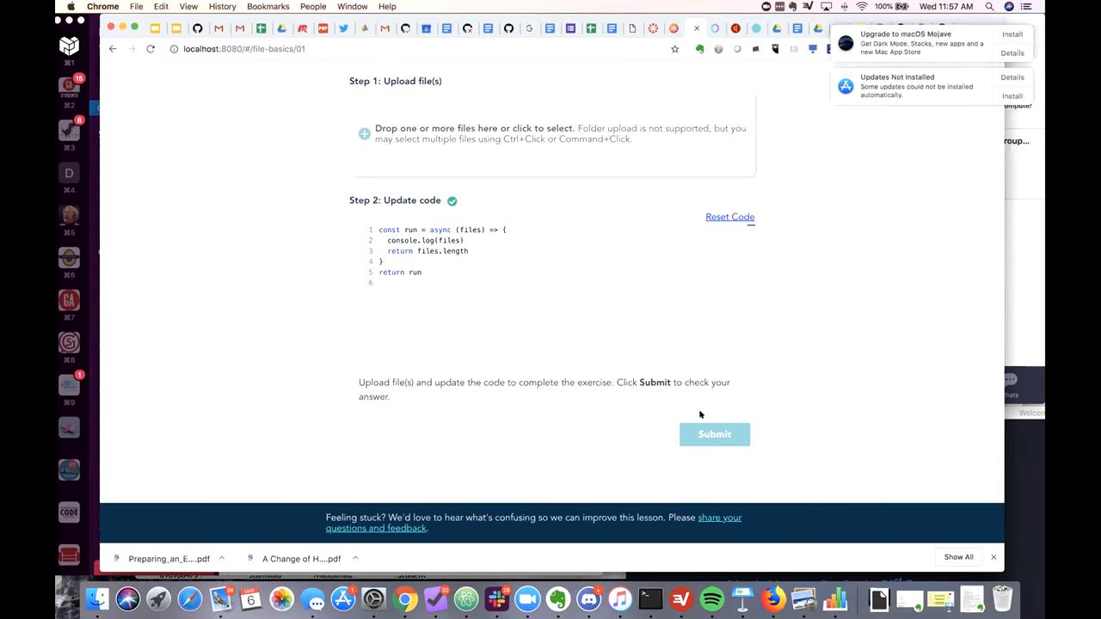
pyautogui.click(714, 434)
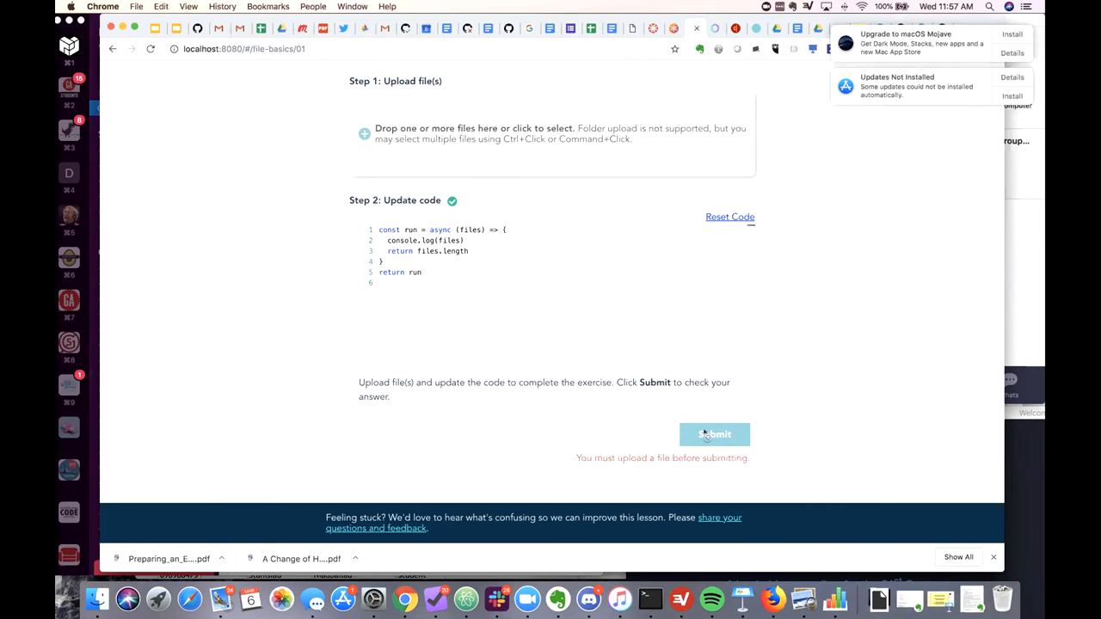
pyautogui.moveTo(609, 110)
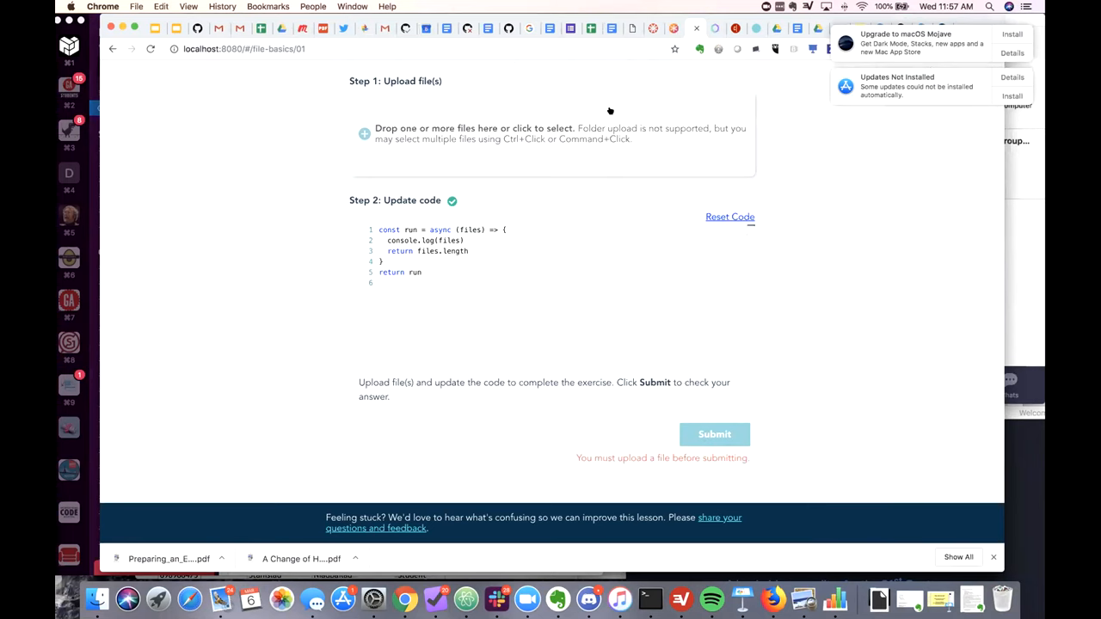
pyautogui.scroll(3)
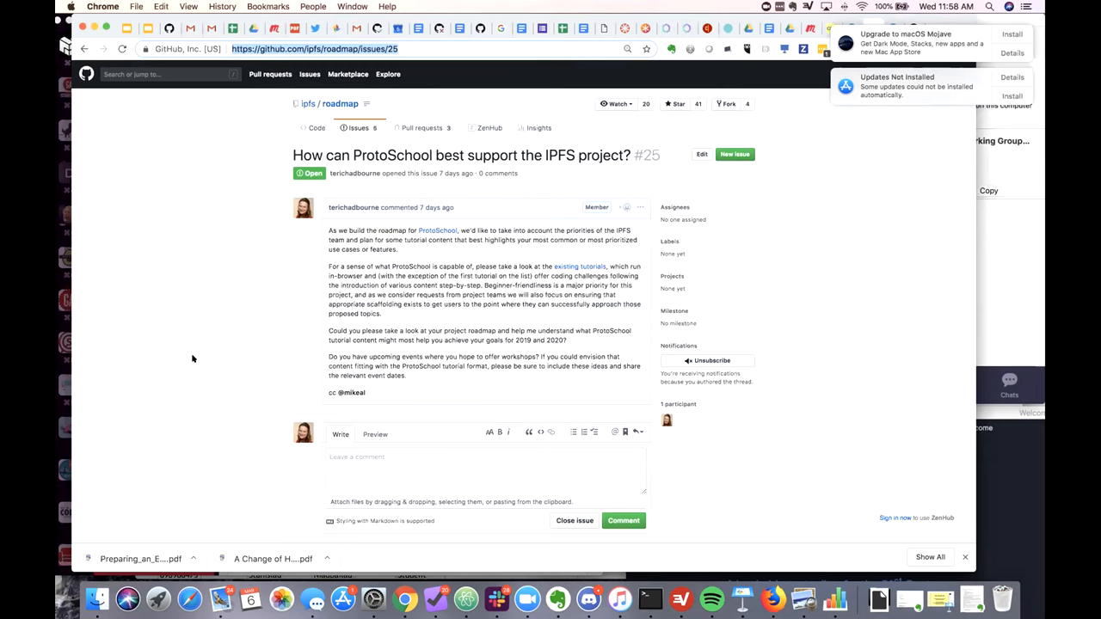
pyautogui.moveTo(188, 348)
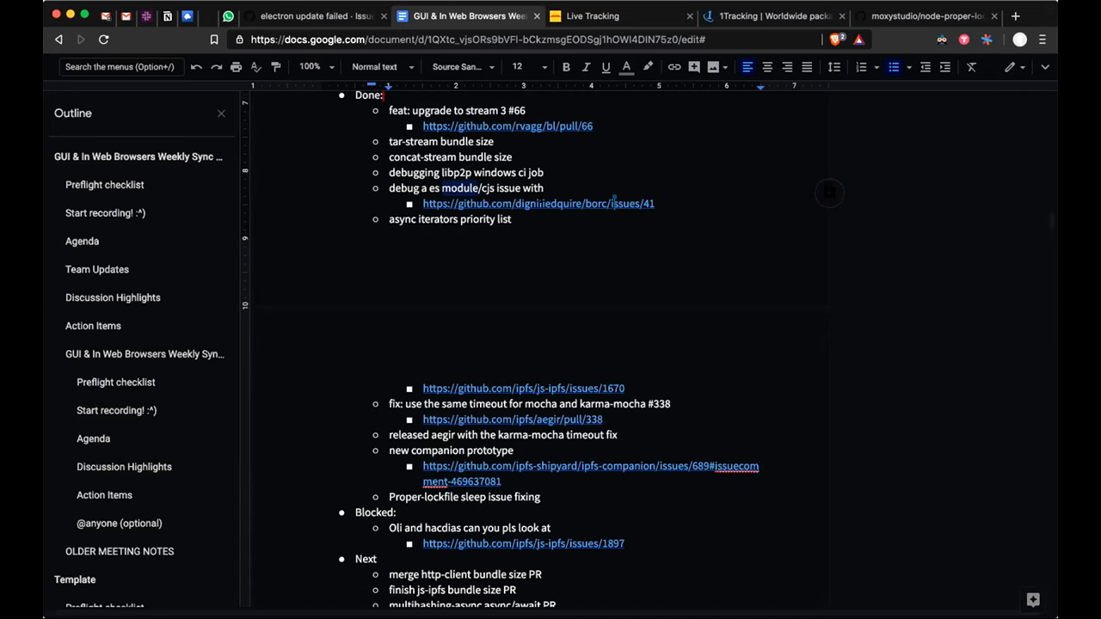
pyautogui.click(339, 251)
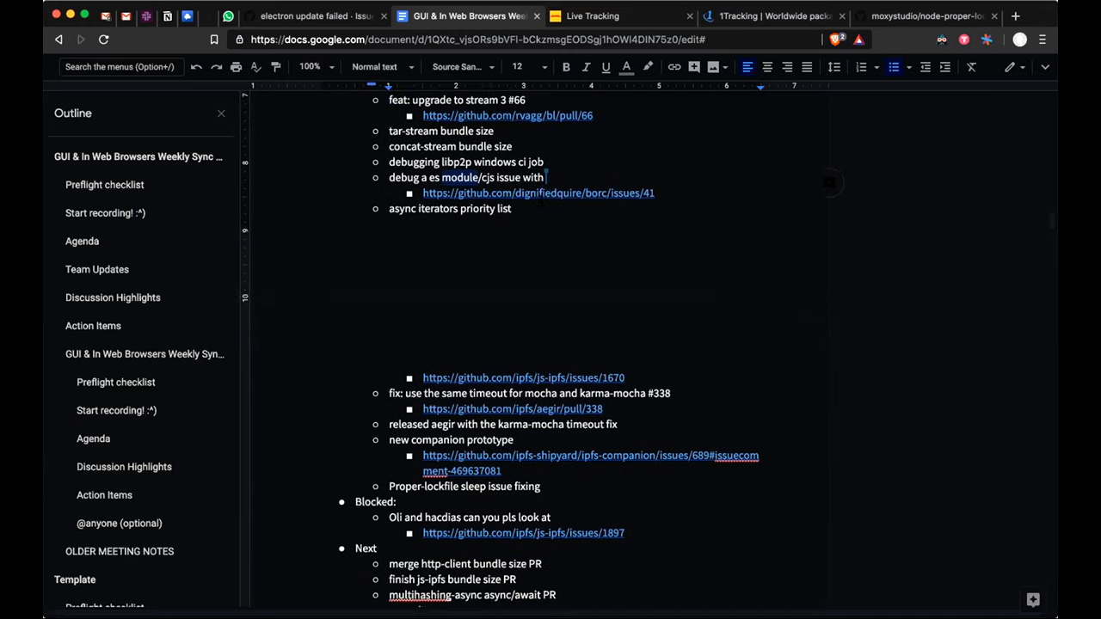
pyautogui.scroll(-3)
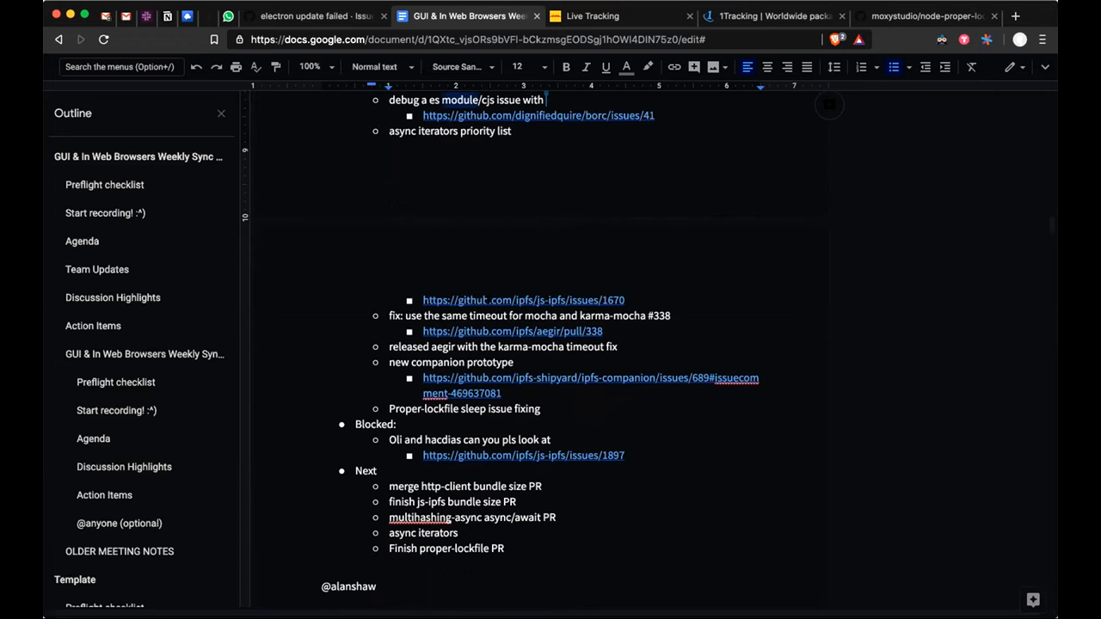
pyautogui.click(523, 299)
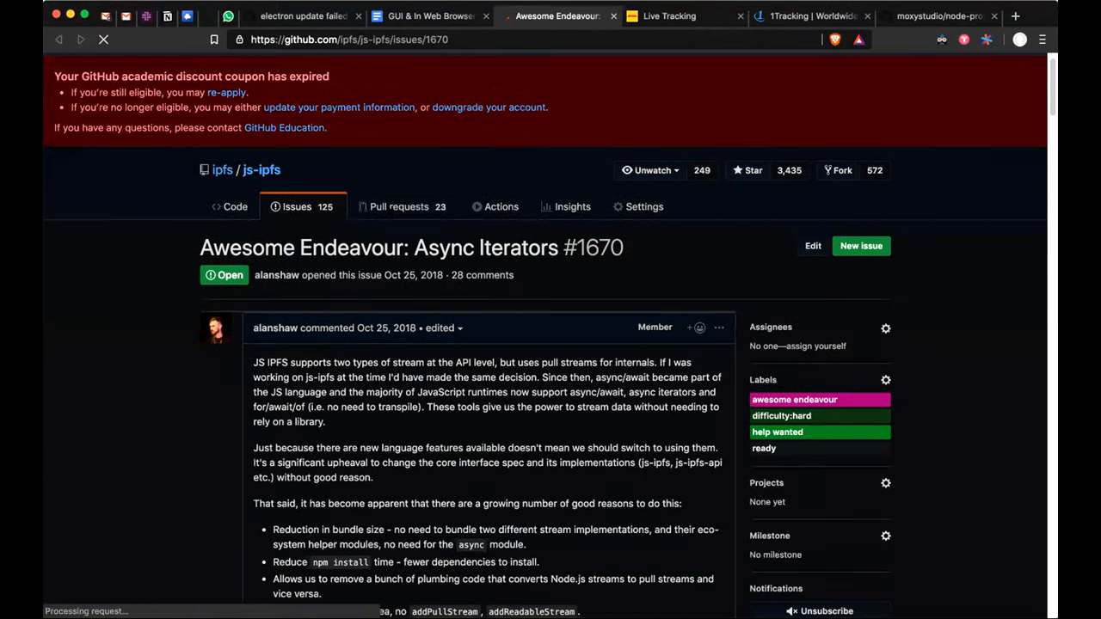
# Look over the libp2p rows of the Async Iterators table in issue #1670, then switch to the meeting notes tab.
pyautogui.scroll(-3)
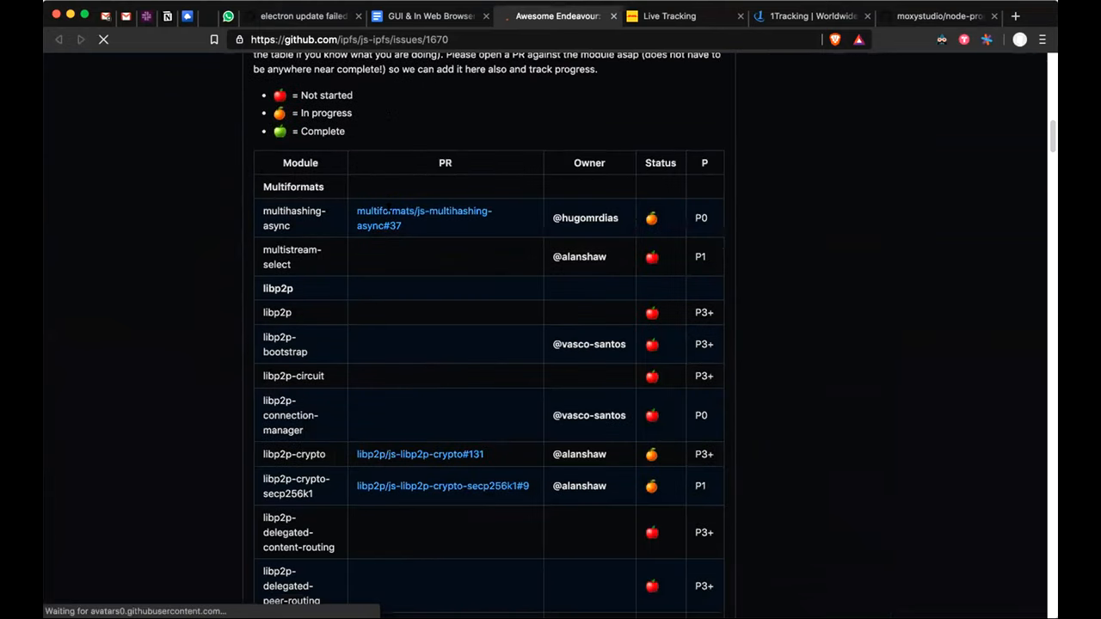
pyautogui.scroll(3)
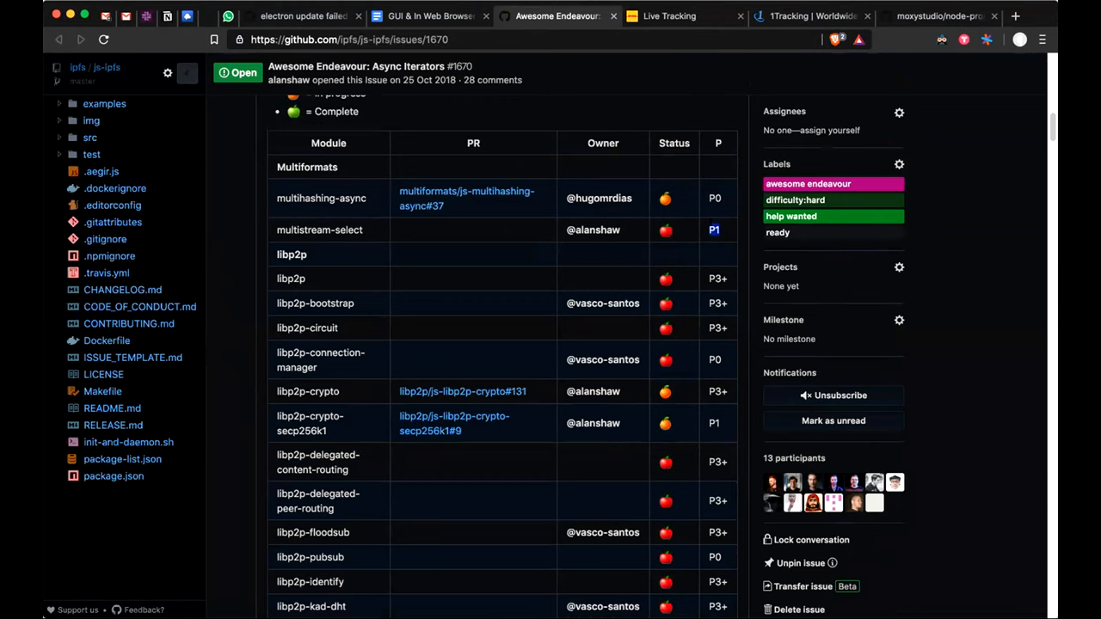
pyautogui.scroll(-3)
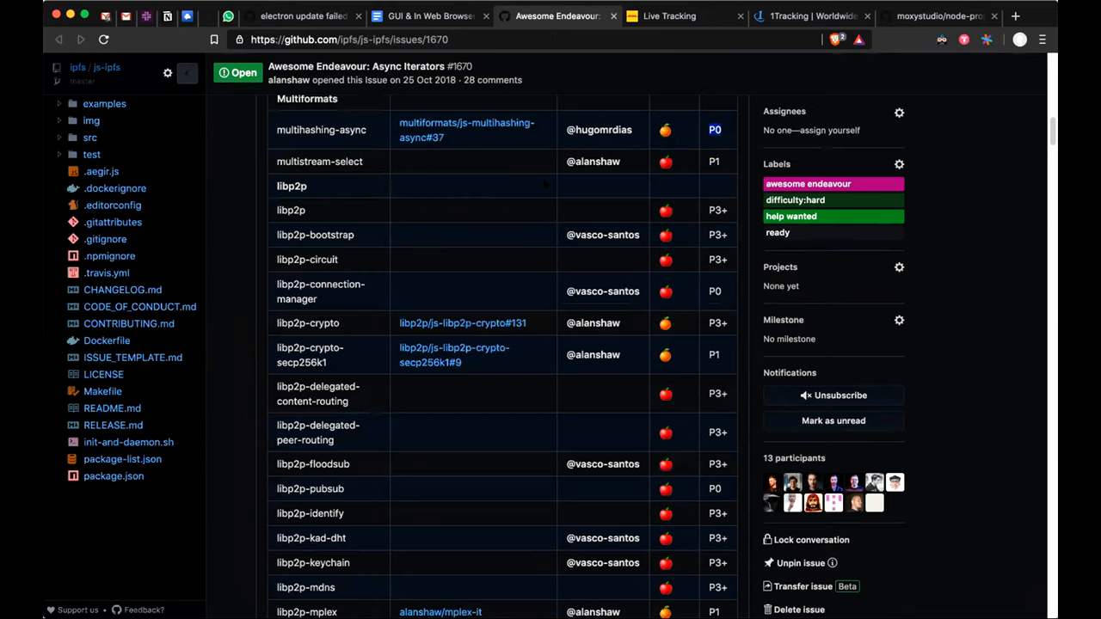
pyautogui.scroll(-3)
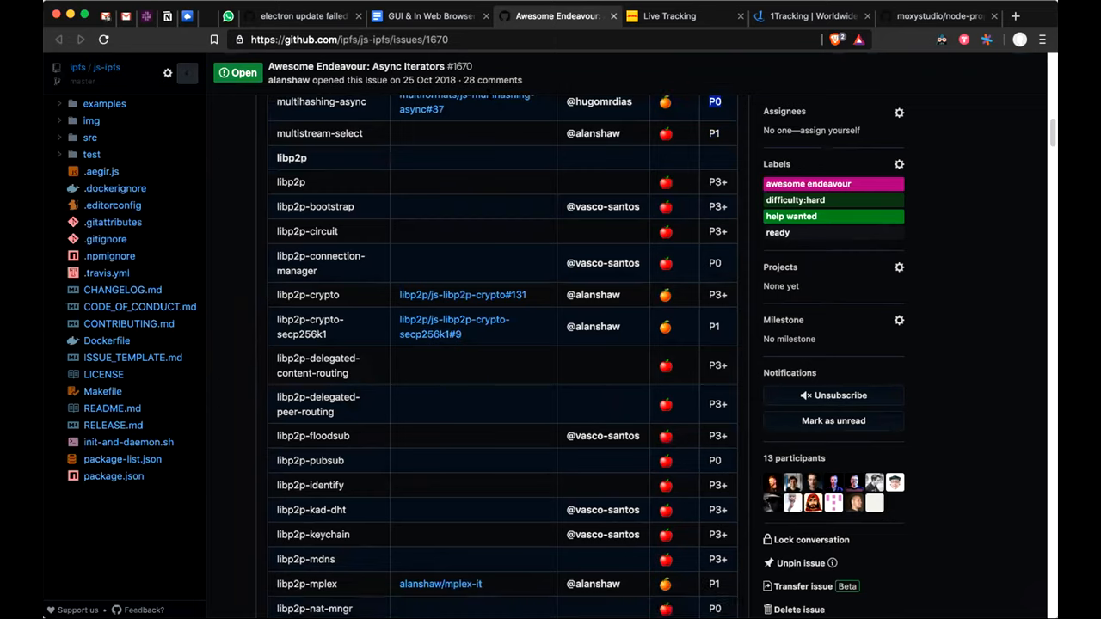
pyautogui.click(427, 16)
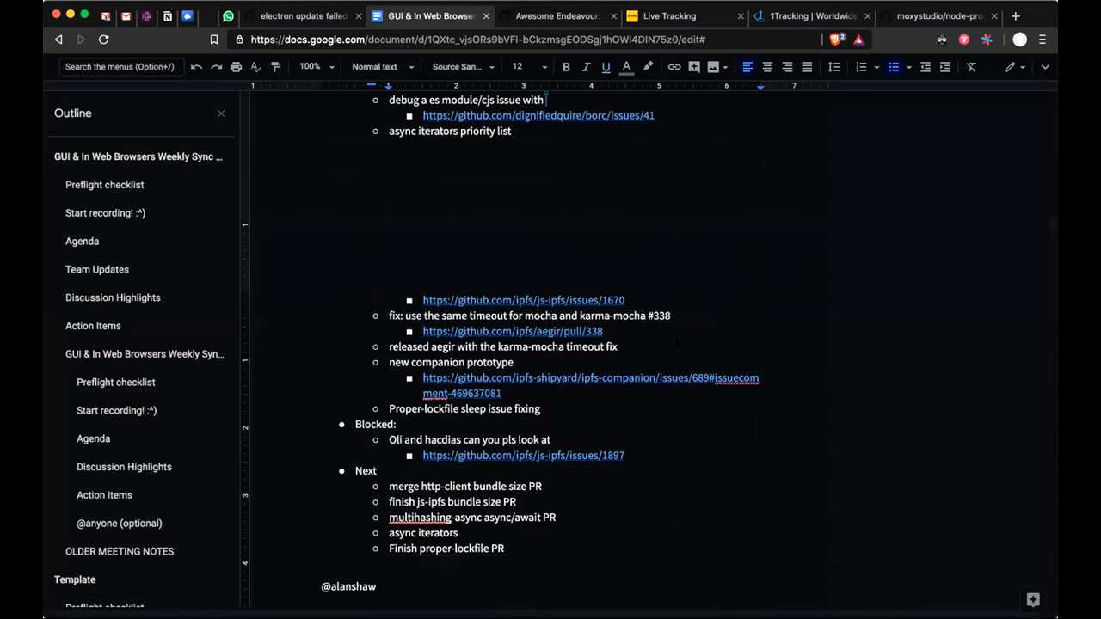
# Scroll the sync notes down toward the Blocked item linking js-ipfs issue 1897.
pyautogui.scroll(-3)
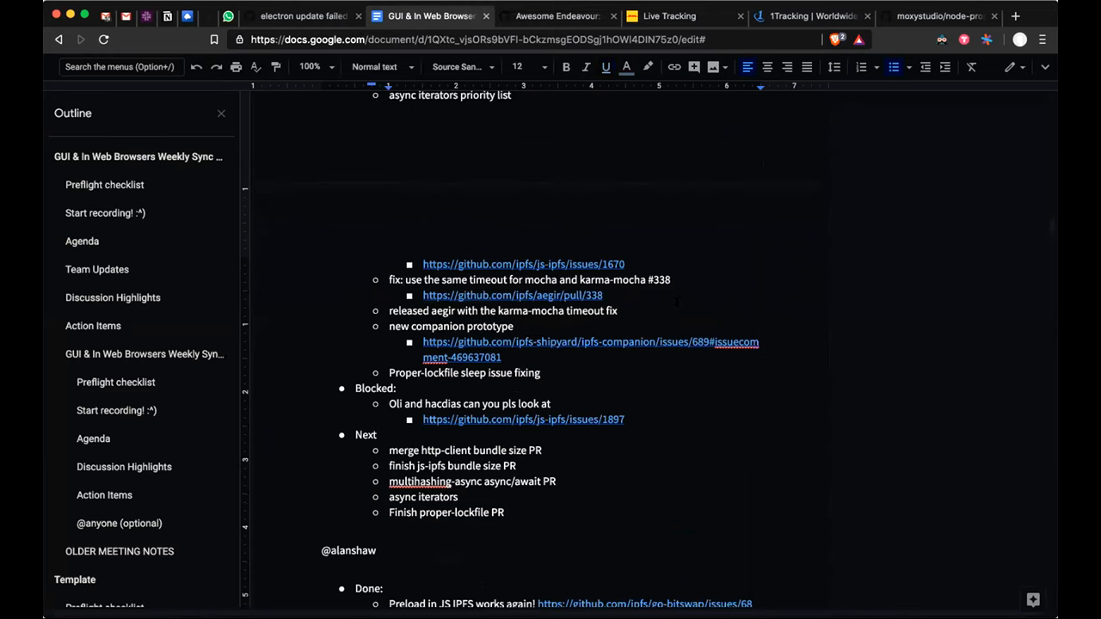
pyautogui.scroll(-3)
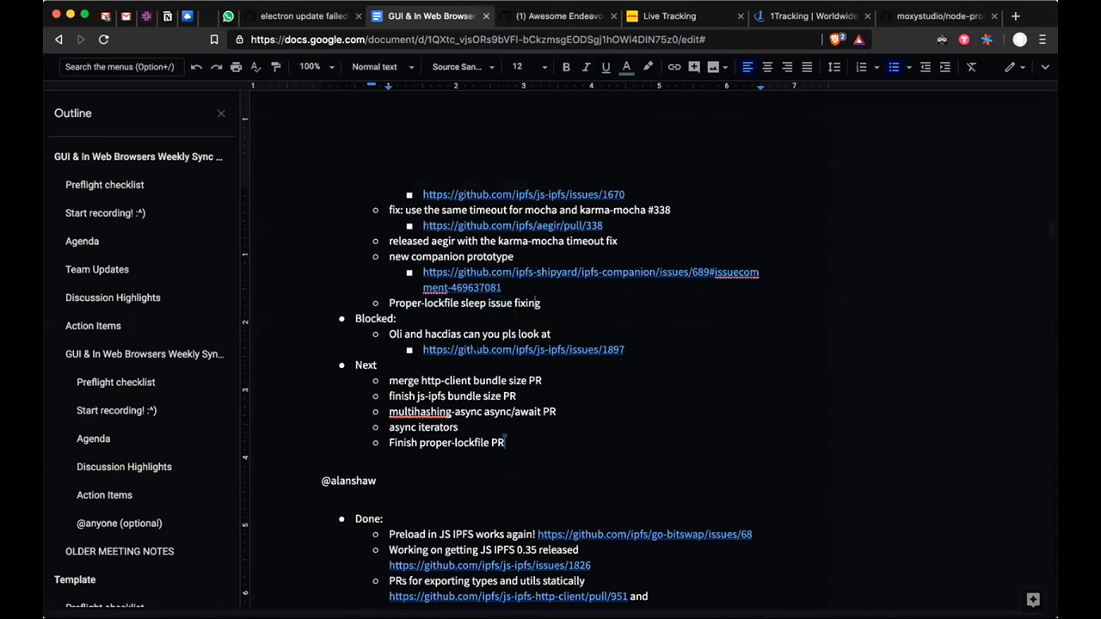
pyautogui.moveTo(507, 334)
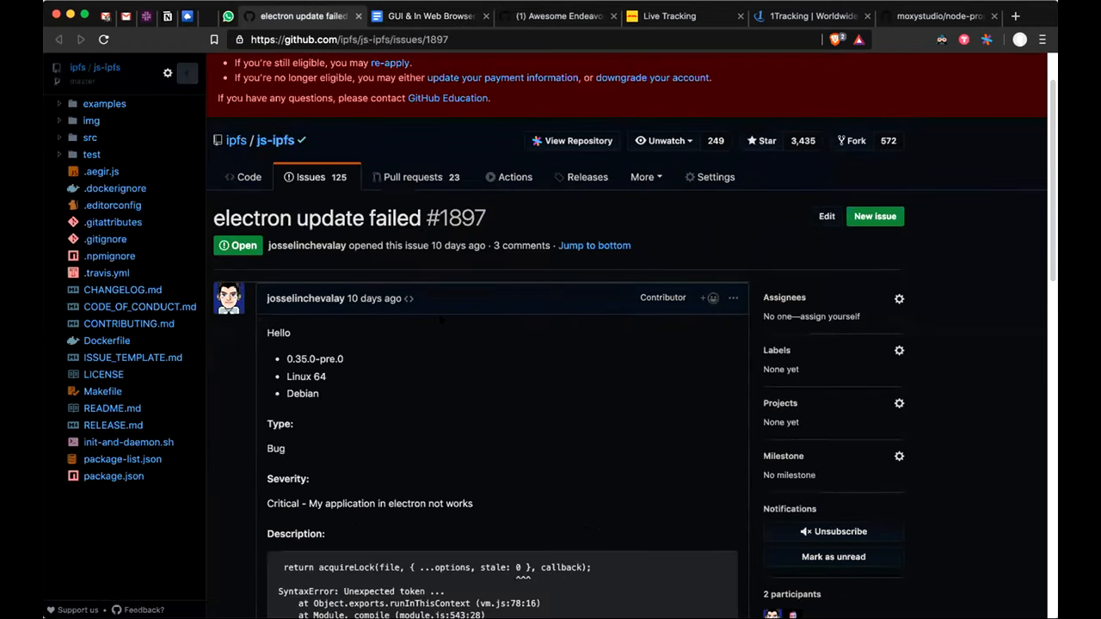
# Read issue #1897's error snippet, highlighting the object spread and the Unexpected token message.
pyautogui.scroll(-3)
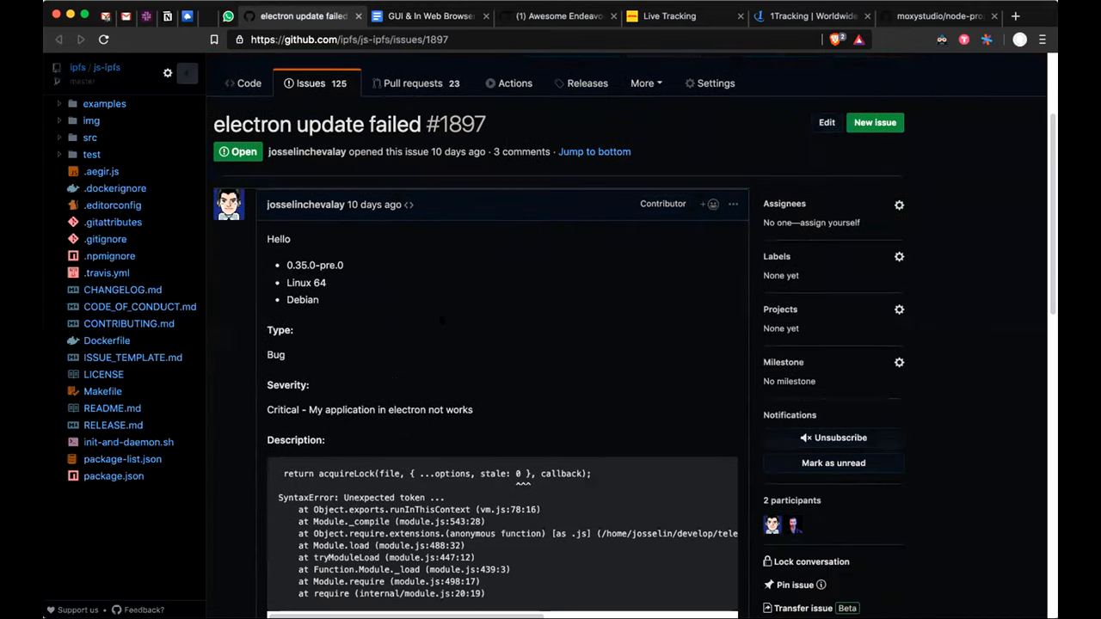
pyautogui.scroll(-3)
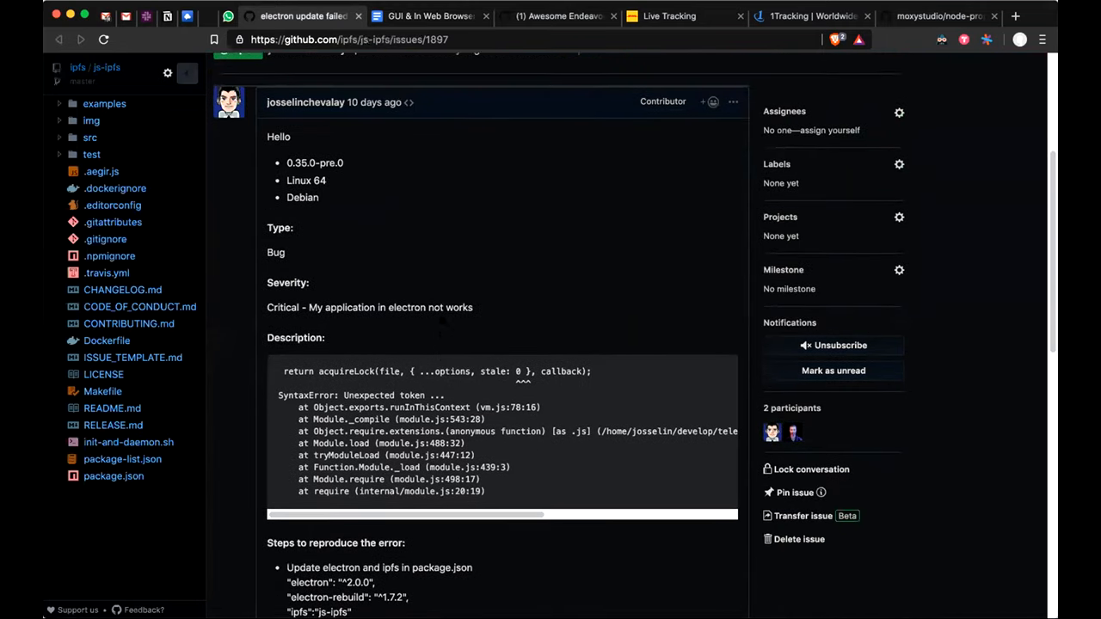
pyautogui.scroll(3)
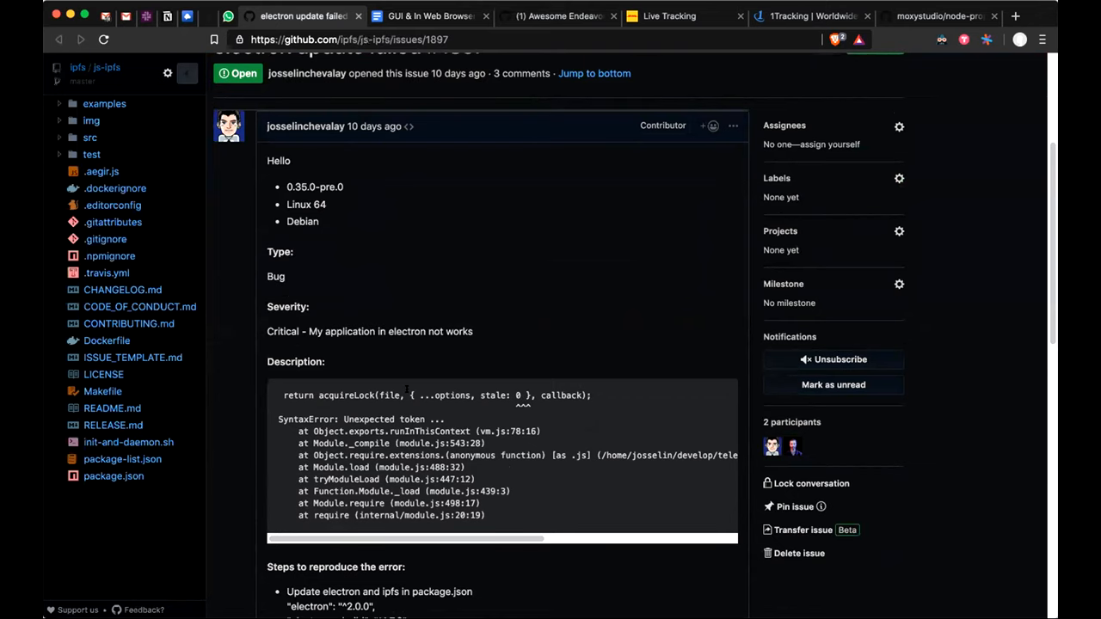
pyautogui.doubleClick(472, 394)
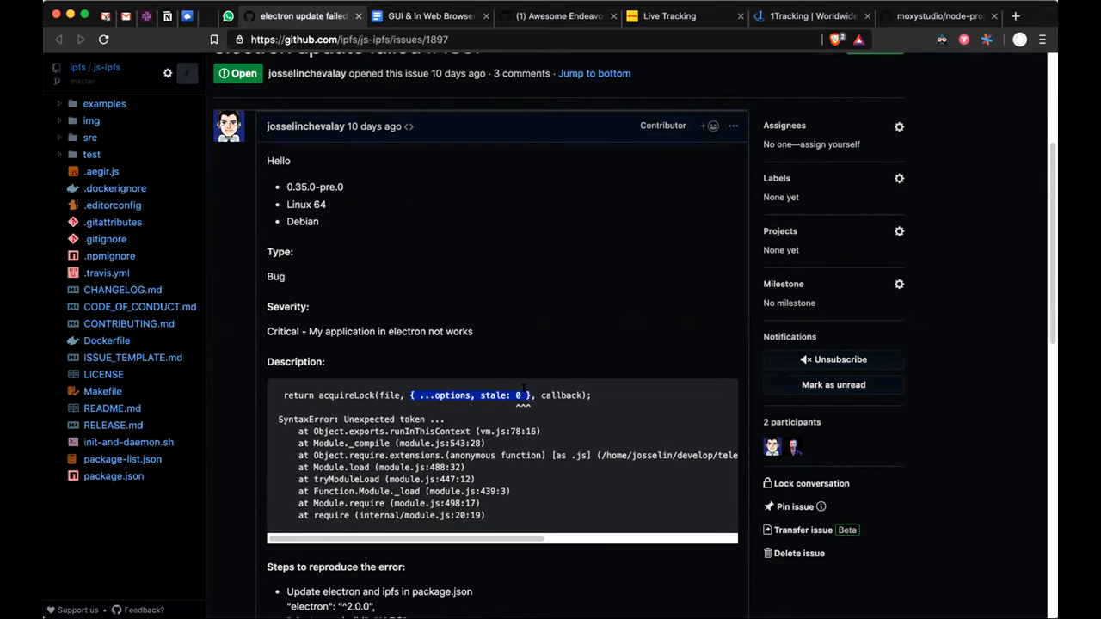
pyautogui.scroll(-3)
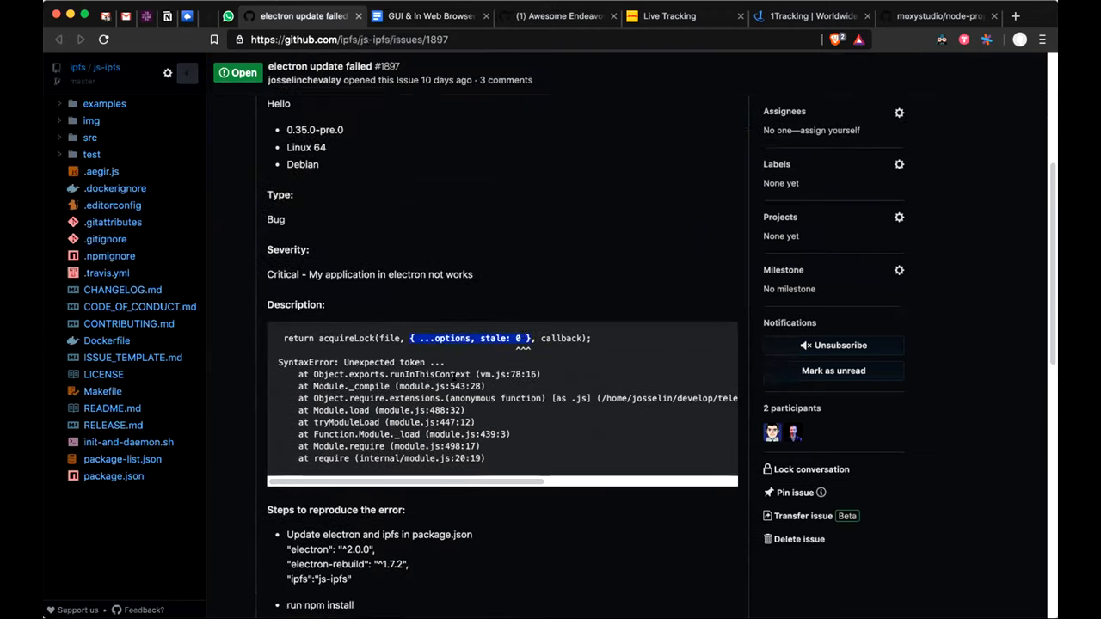
pyautogui.doubleClick(378, 362)
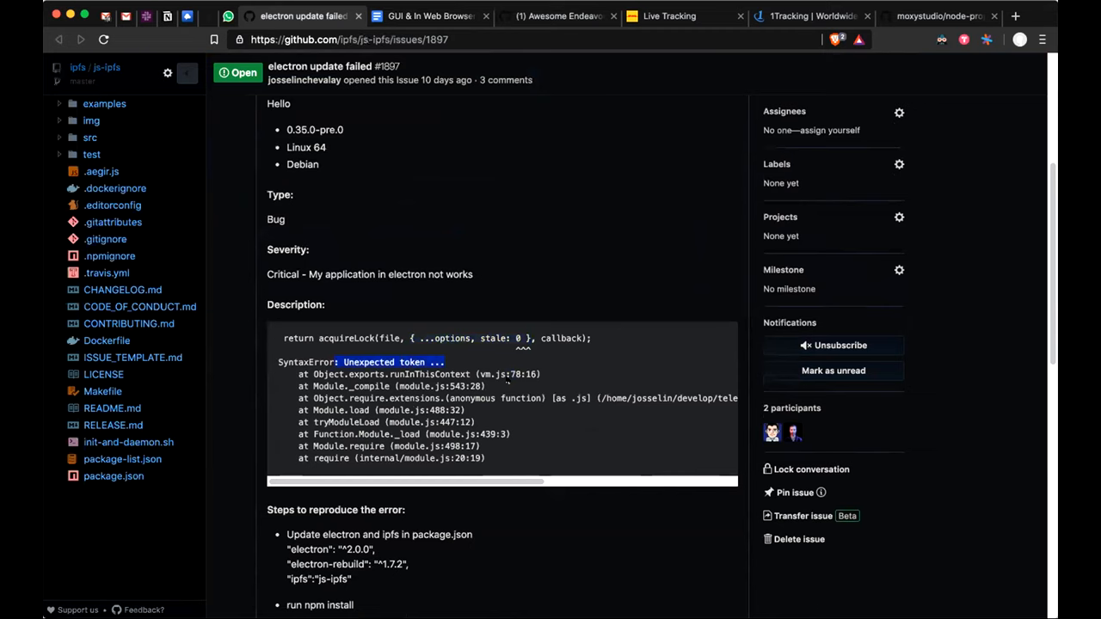
# Read the comment thread, highlighting the word chromium, then switch back to the meeting notes.
pyautogui.scroll(-3)
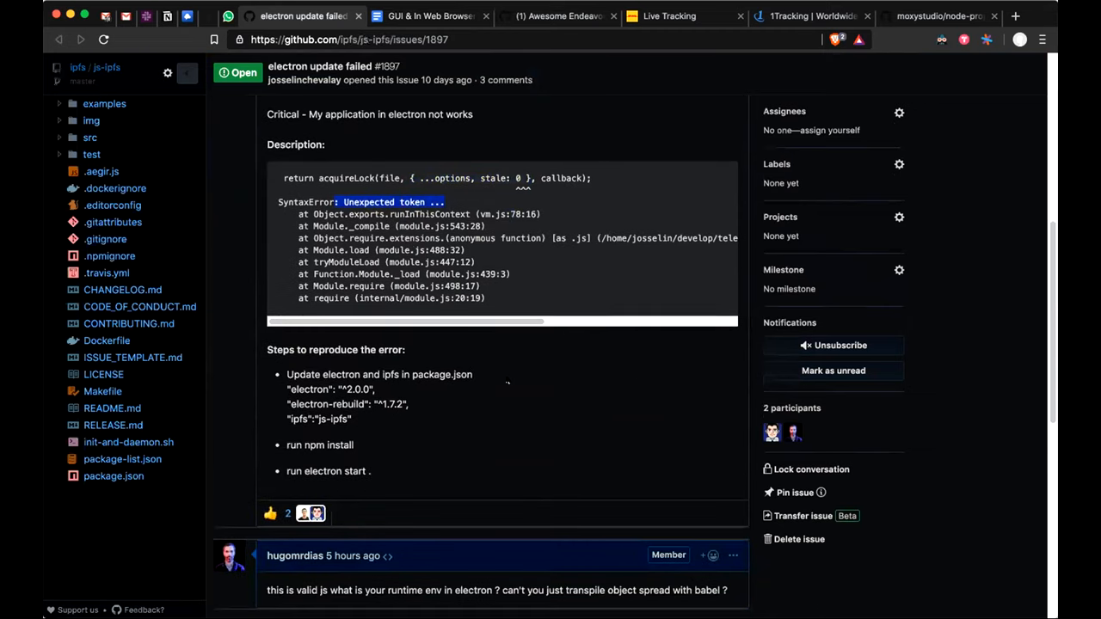
pyautogui.scroll(-3)
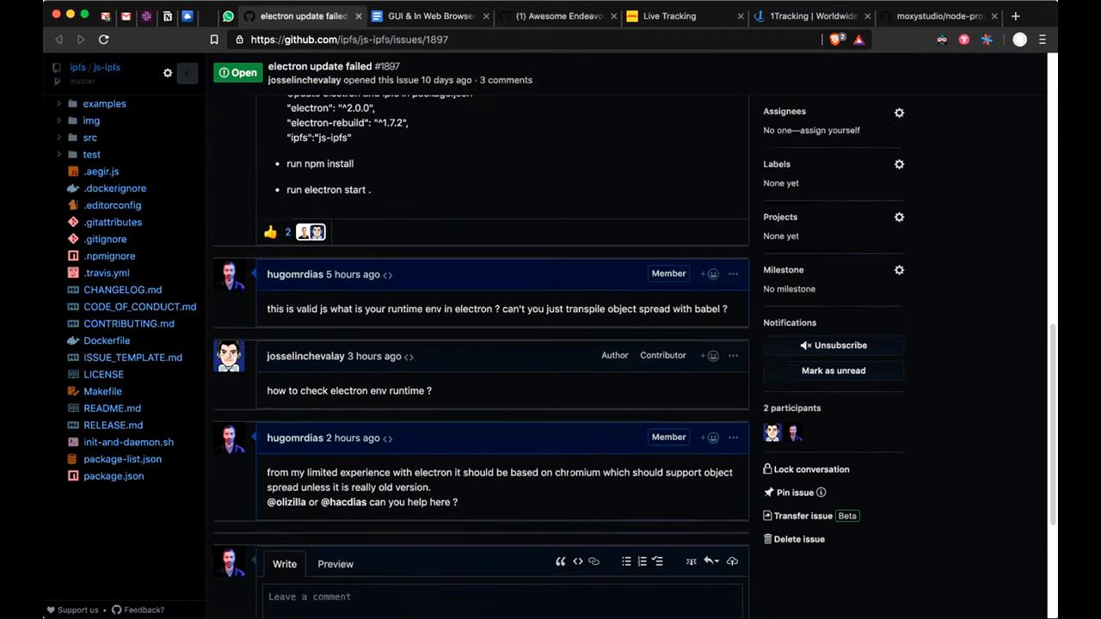
pyautogui.doubleClick(577, 471)
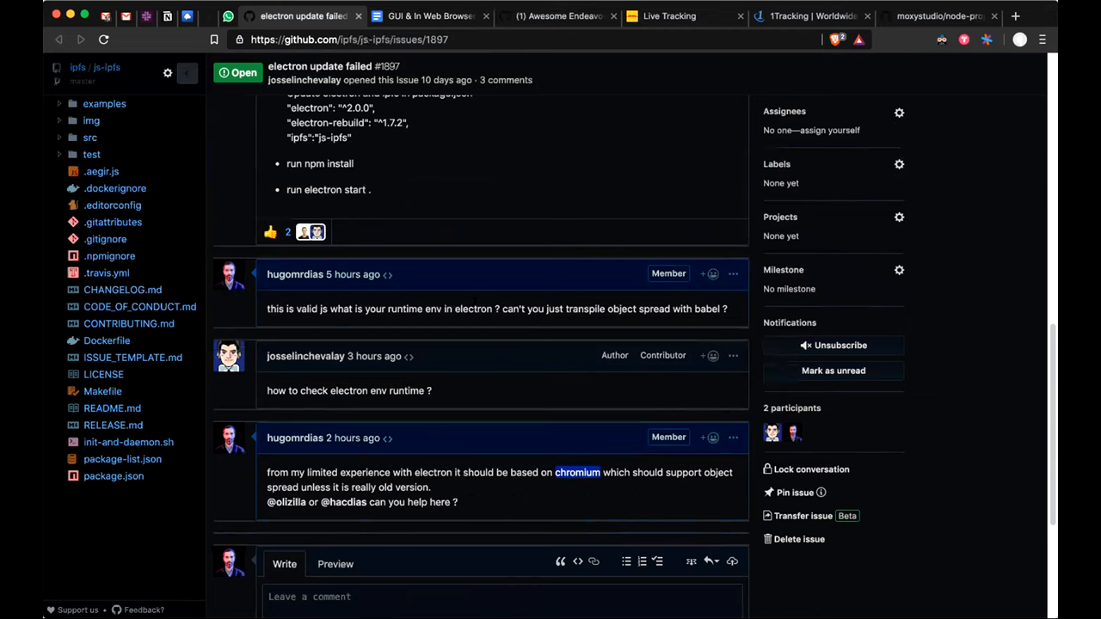
pyautogui.scroll(3)
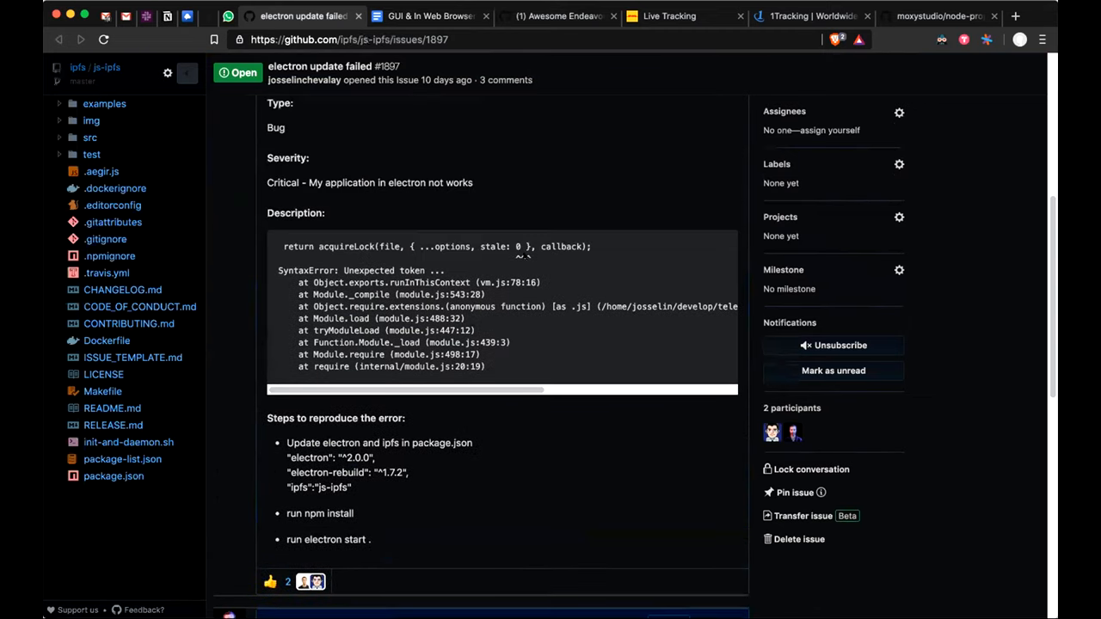
pyautogui.moveTo(486, 265)
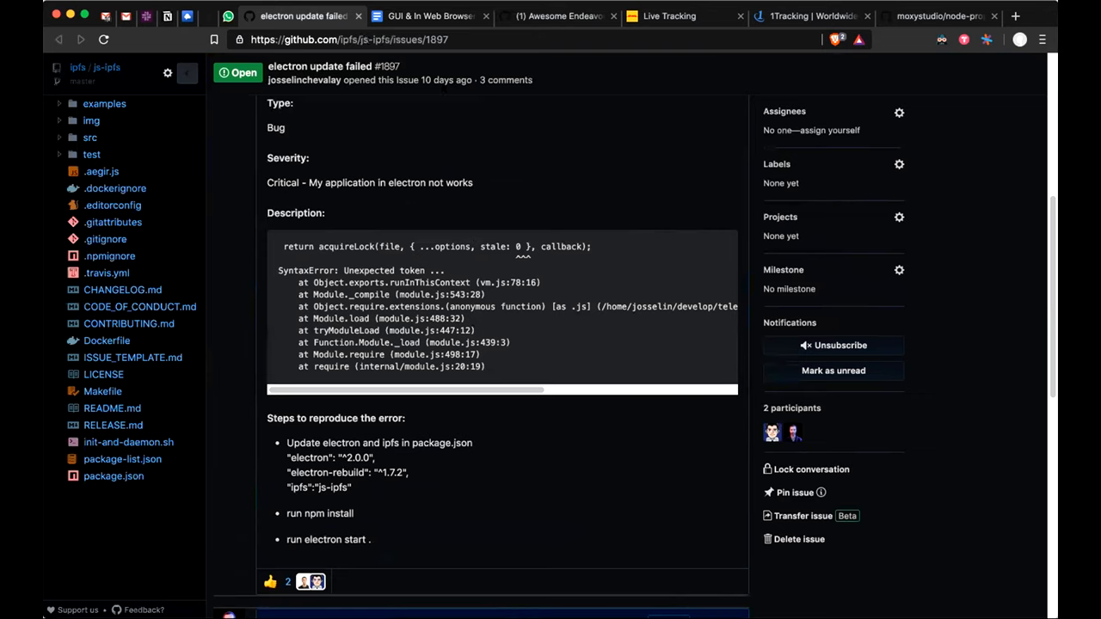
pyautogui.click(430, 15)
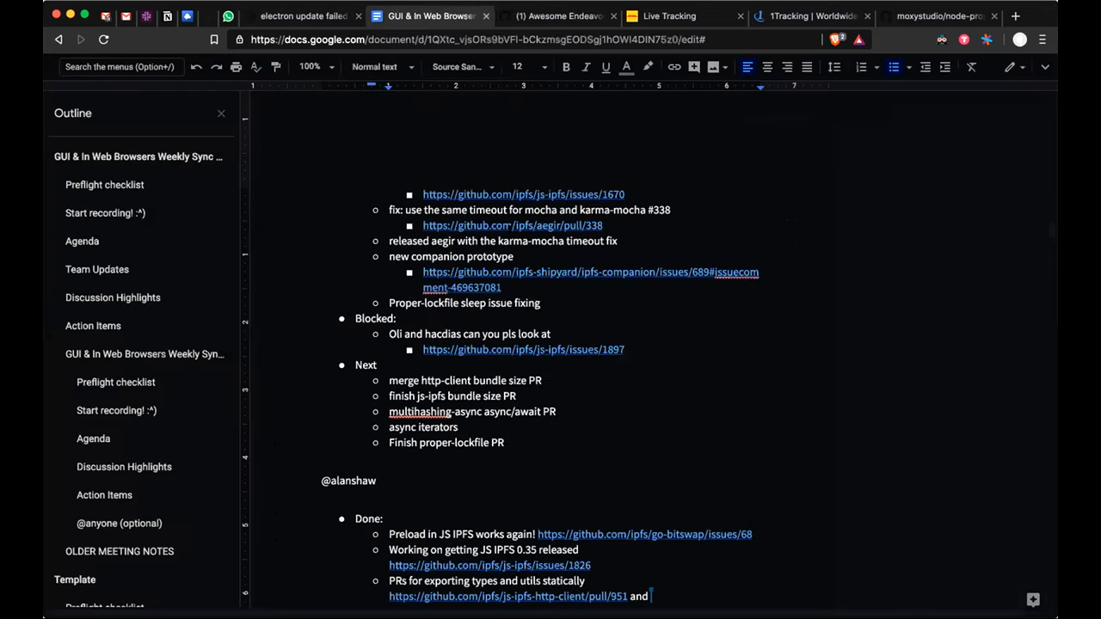
pyautogui.scroll(-3)
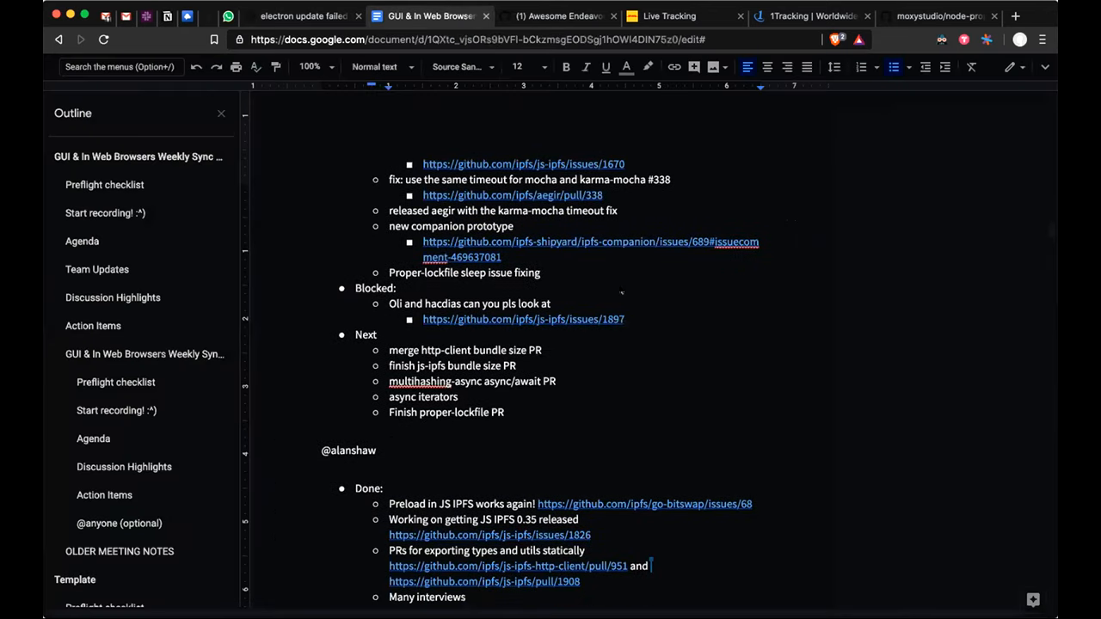
pyautogui.scroll(-3)
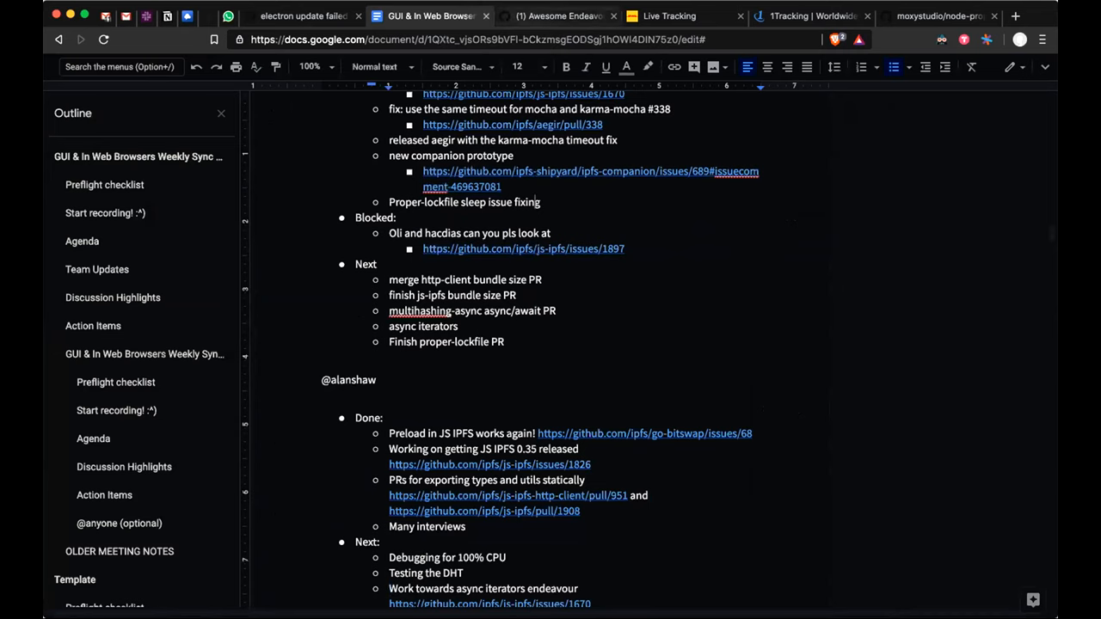
pyautogui.moveTo(559, 15)
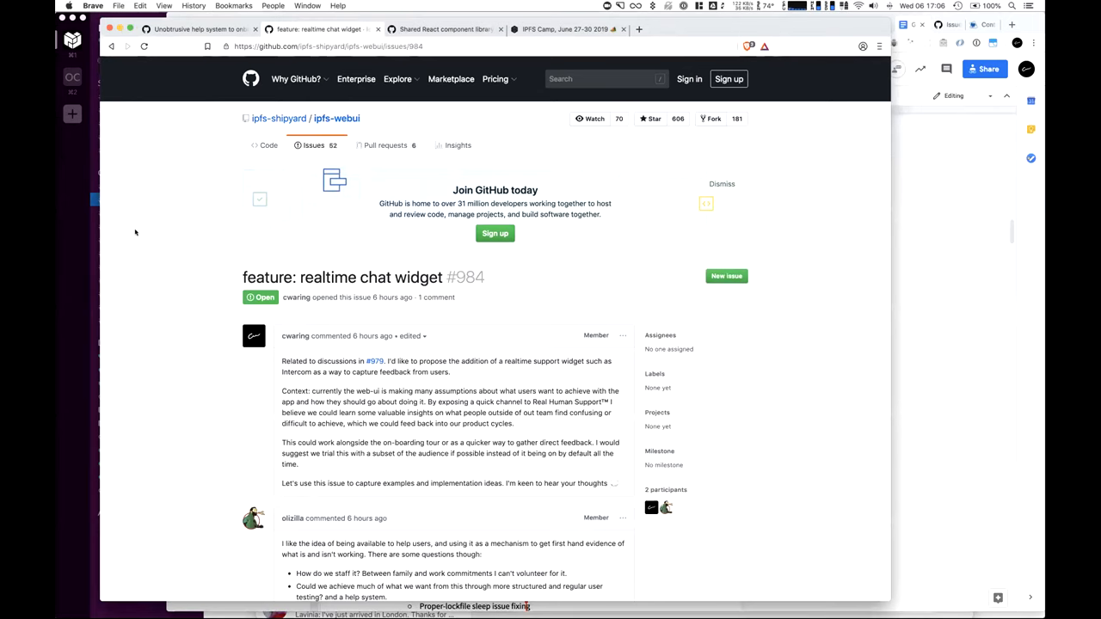
# Bring up ipfs-webui issue #979 on an unobtrusive help system and read down through its comments.
pyautogui.click(200, 27)
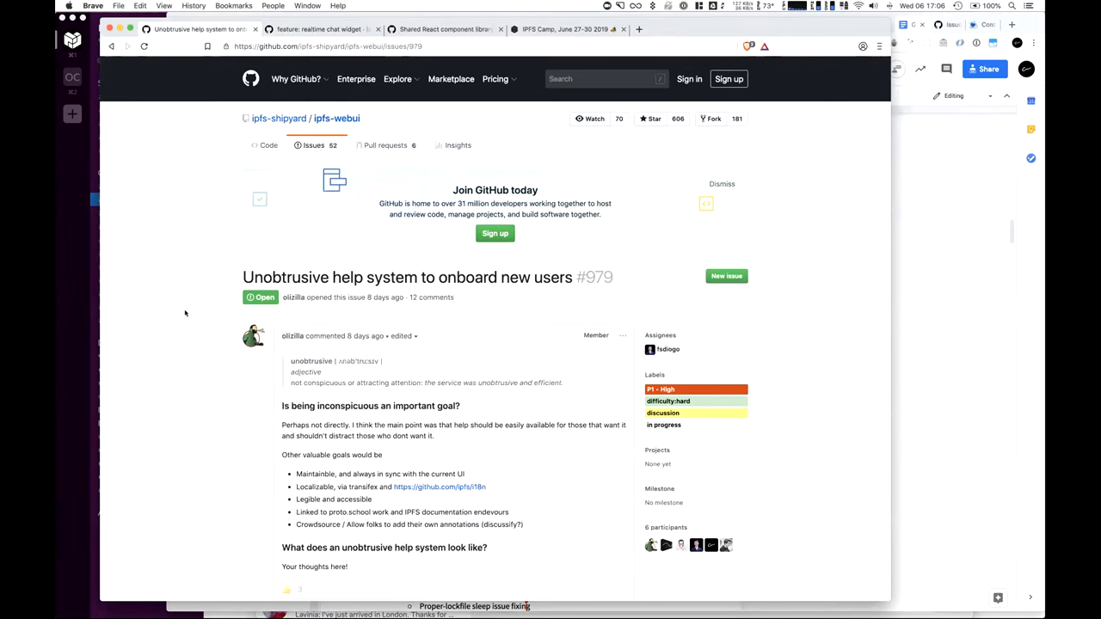
pyautogui.scroll(-3)
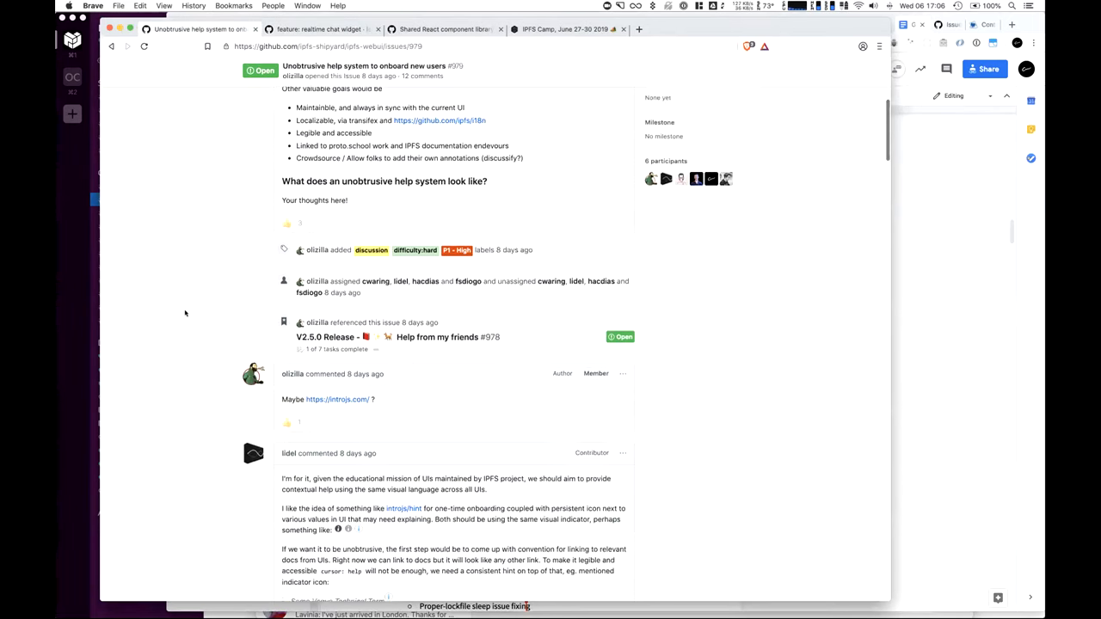
pyautogui.scroll(-3)
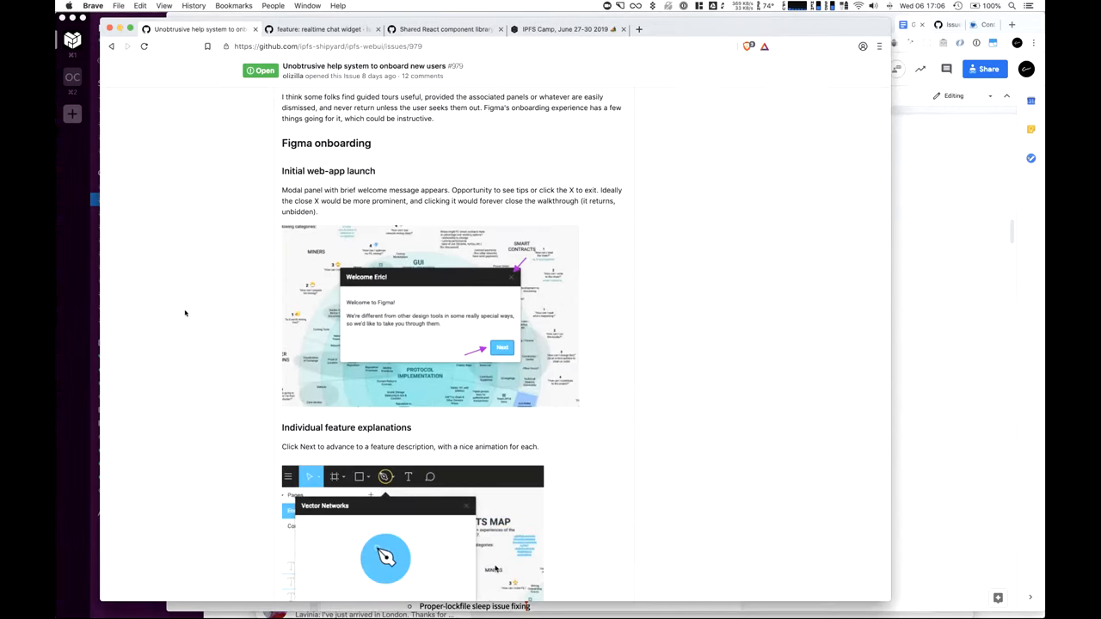
pyautogui.scroll(-3)
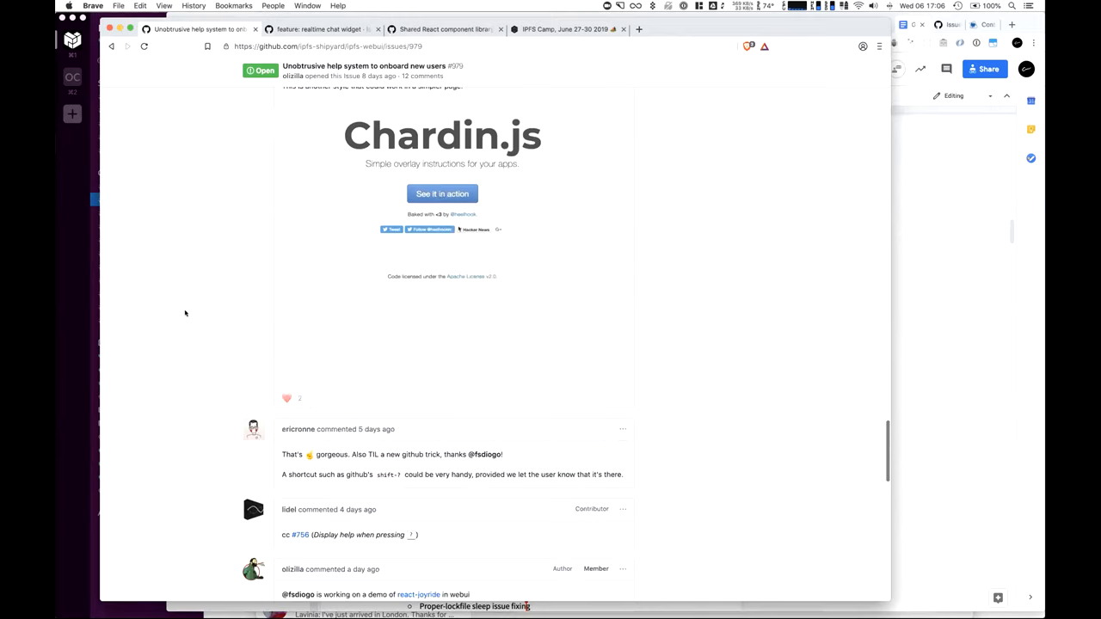
pyautogui.scroll(-3)
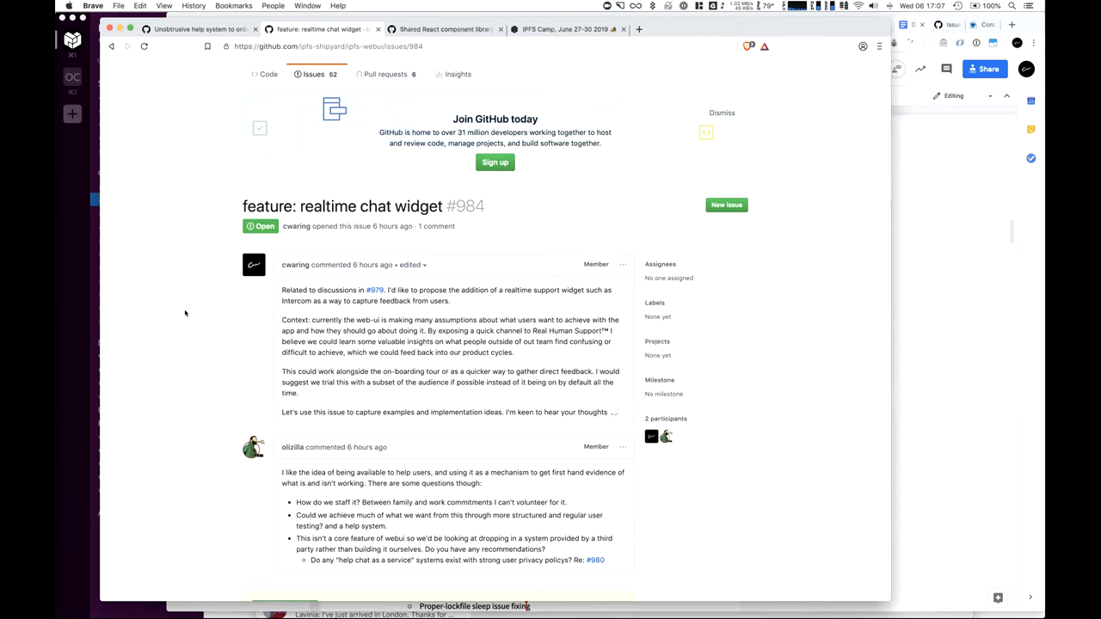
# Read the realtime chat widget proposal in issue #984 and its first reply, returning to the top.
pyautogui.scroll(-3)
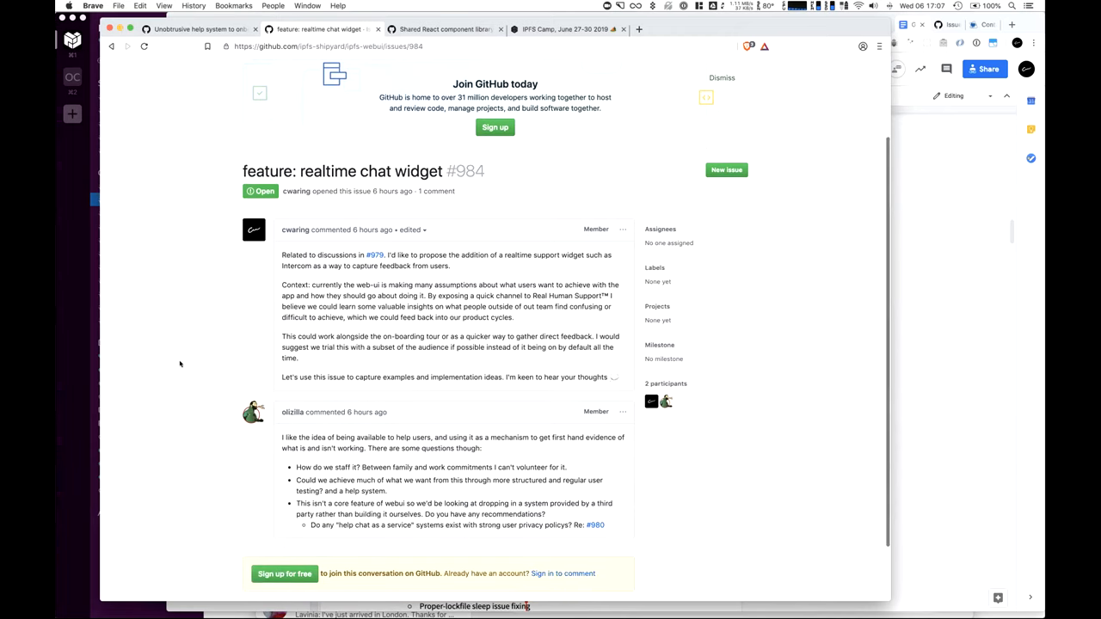
pyautogui.scroll(3)
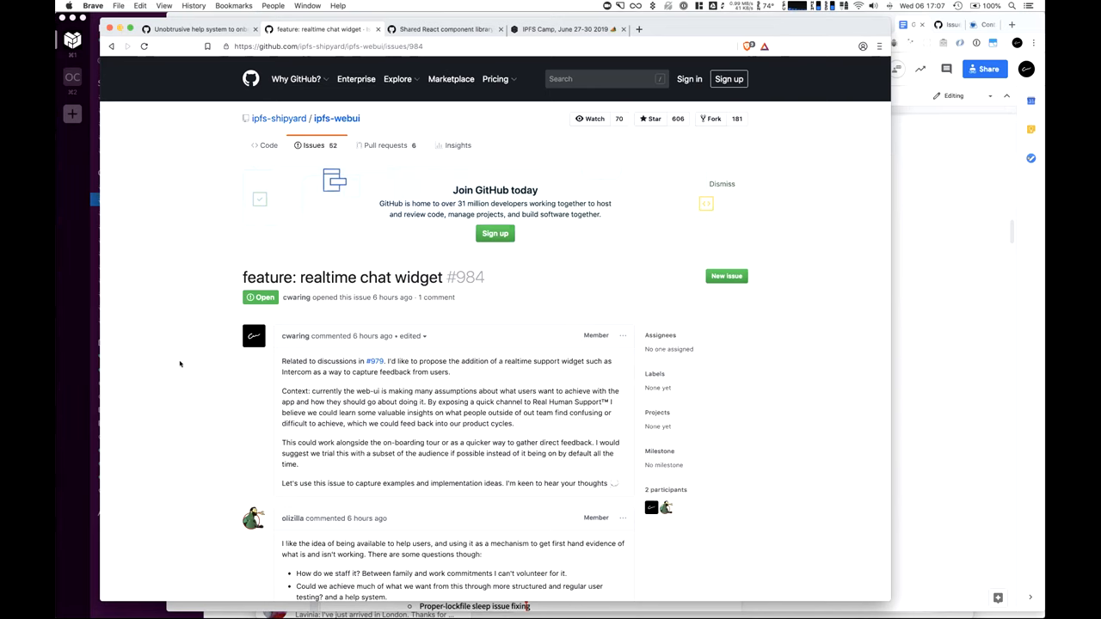
pyautogui.scroll(-3)
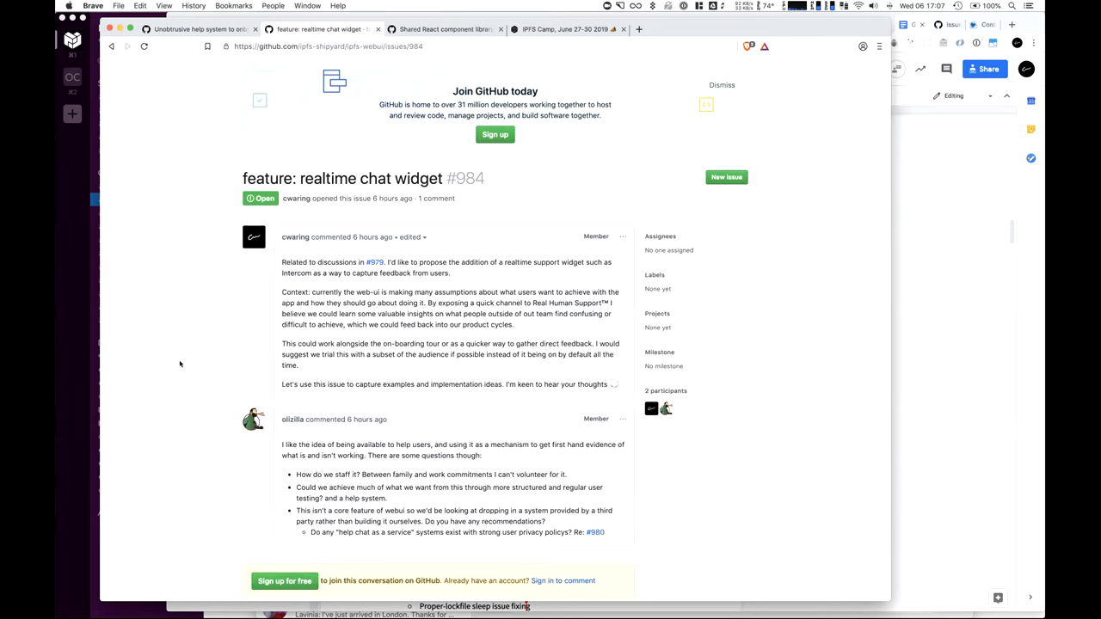
pyautogui.scroll(3)
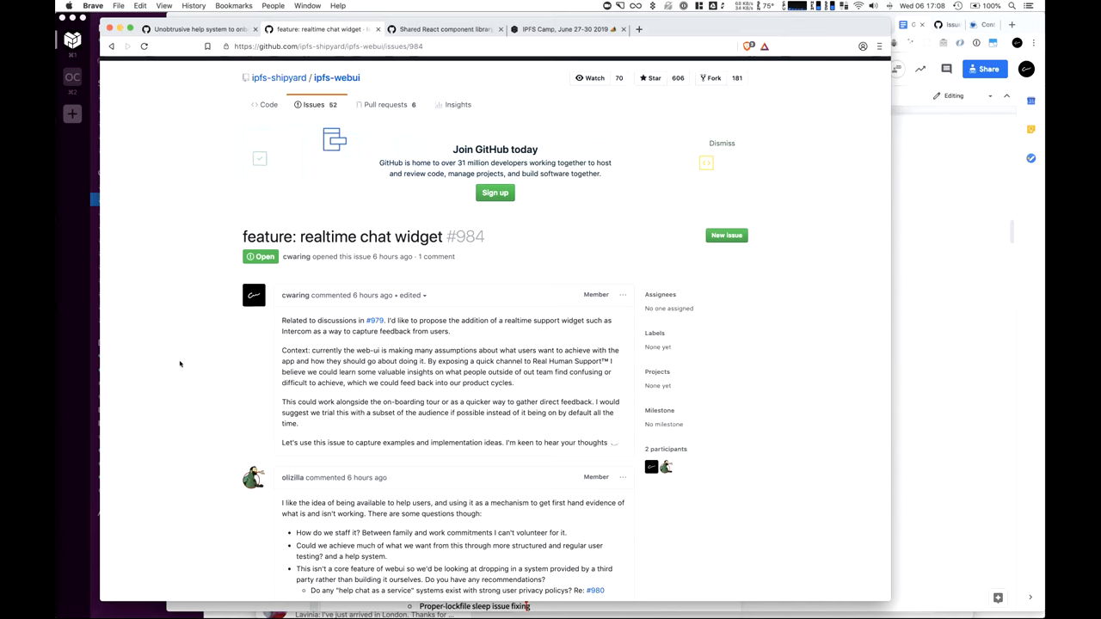
# Read ipfs-gui issue #76's prior art, puzzle pieces and next steps, then switch to the IPFS Camp tab.
pyautogui.click(444, 28)
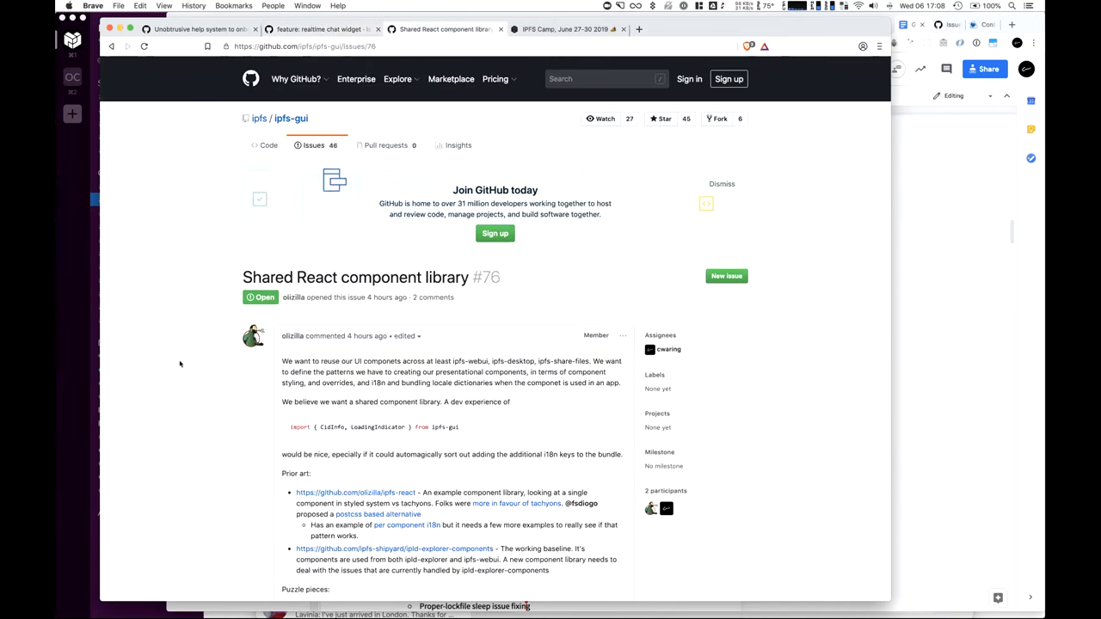
pyautogui.scroll(-3)
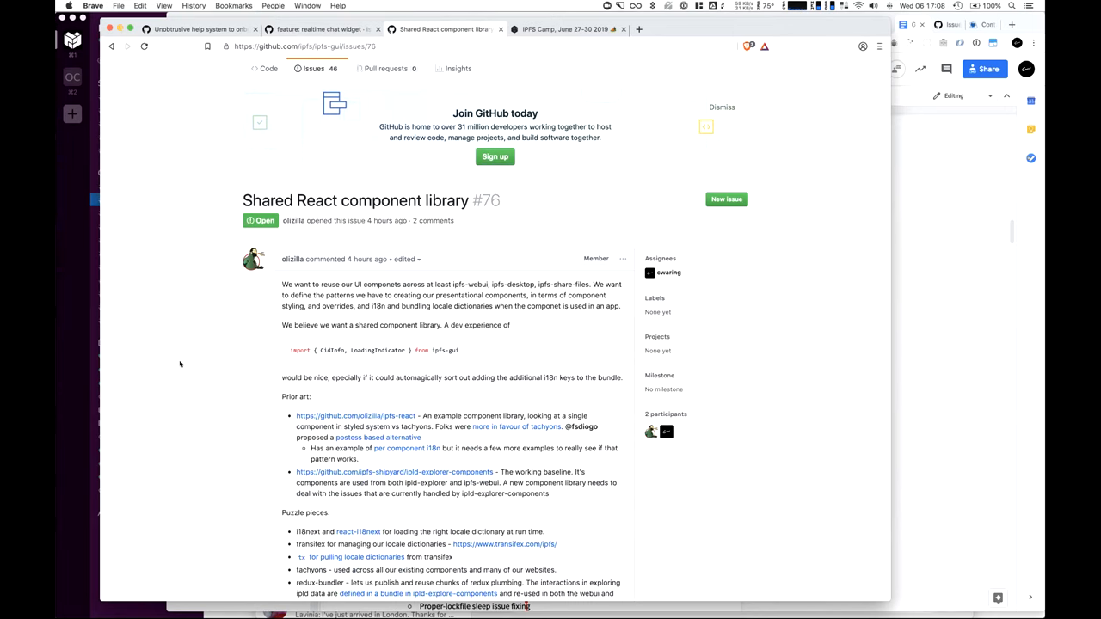
pyautogui.scroll(-3)
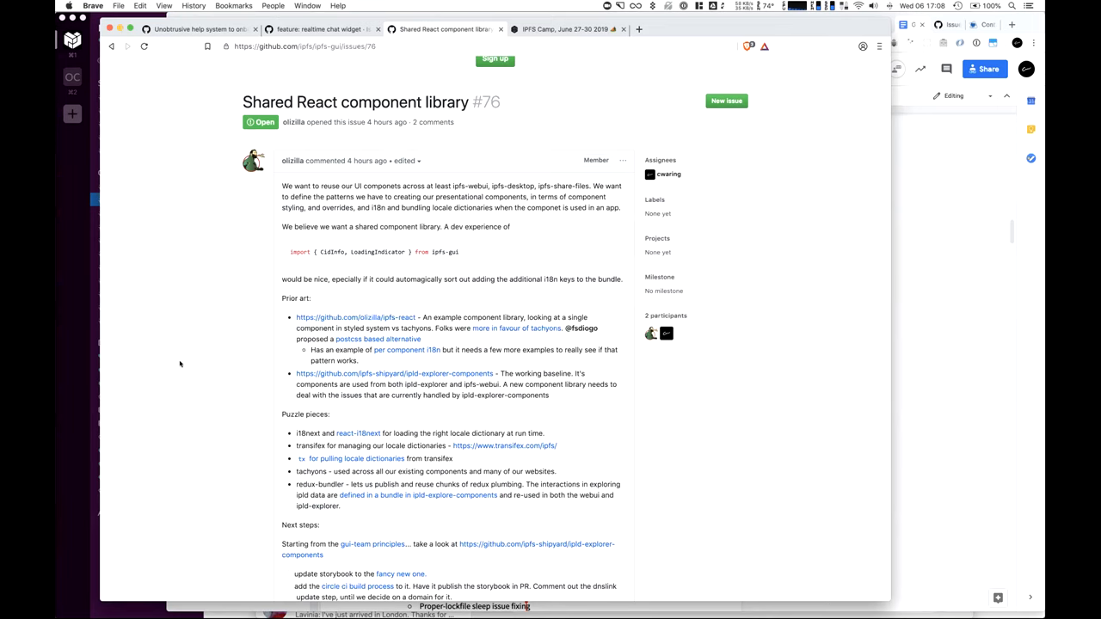
pyautogui.scroll(-3)
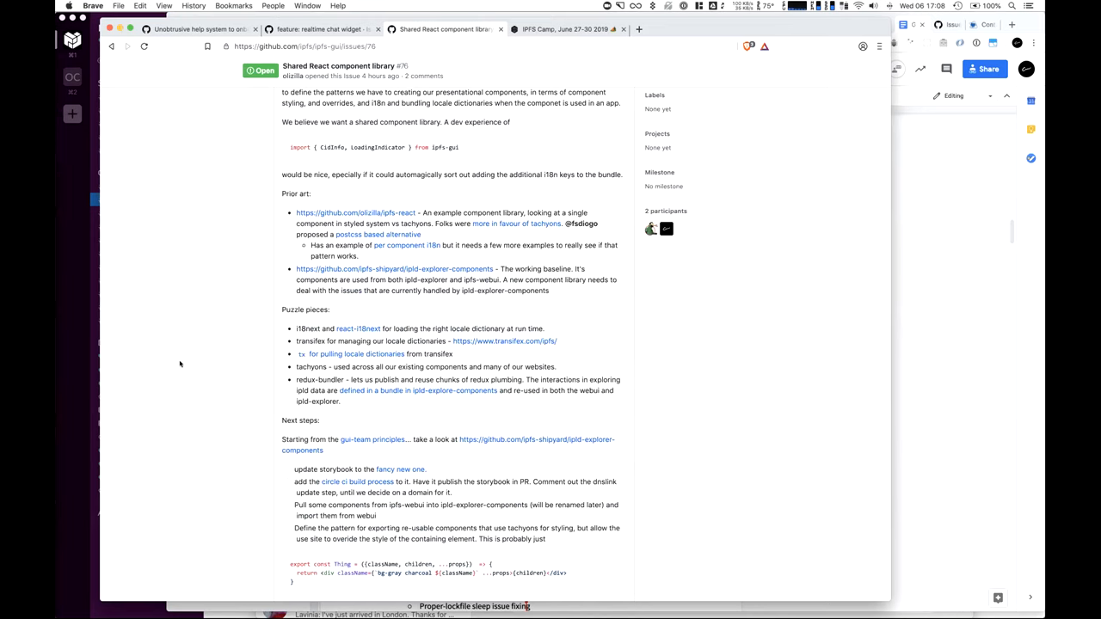
pyautogui.scroll(-3)
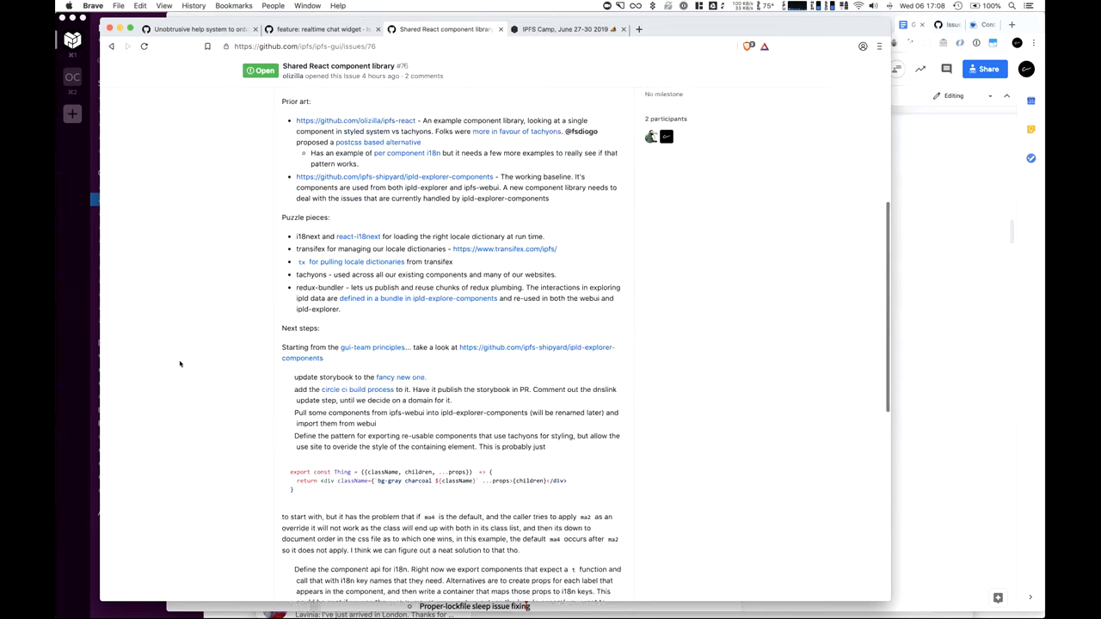
pyautogui.scroll(3)
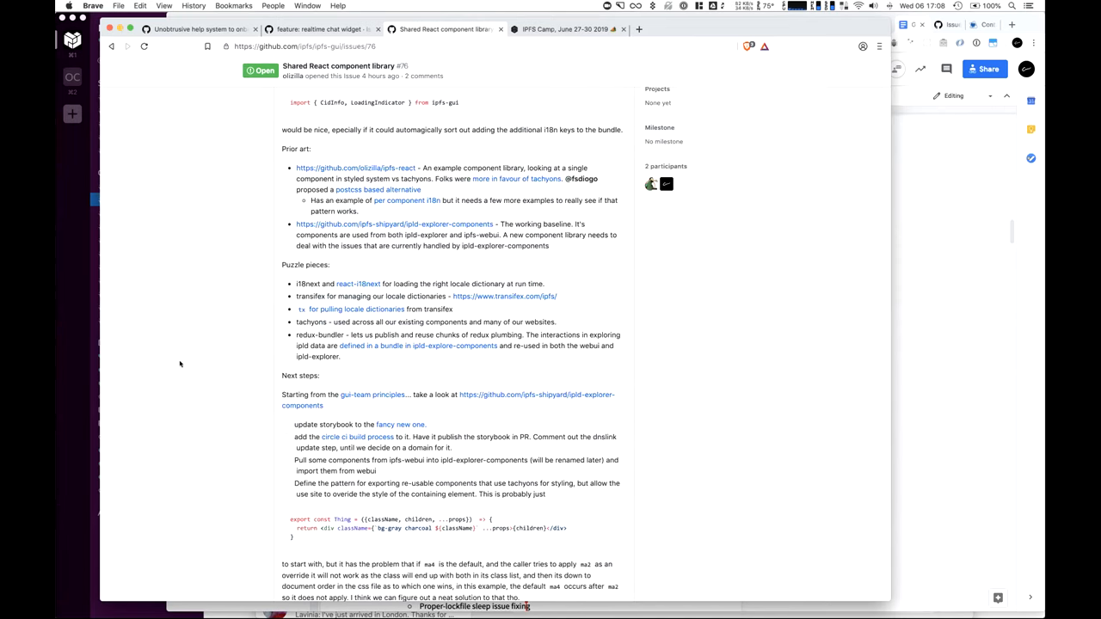
pyautogui.scroll(3)
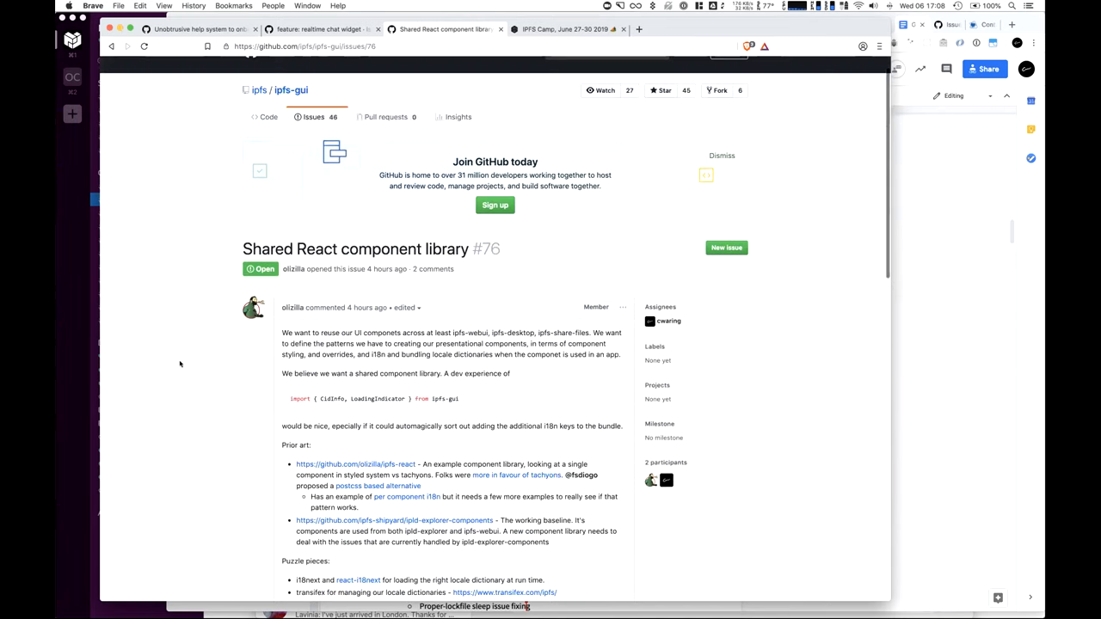
pyautogui.click(564, 28)
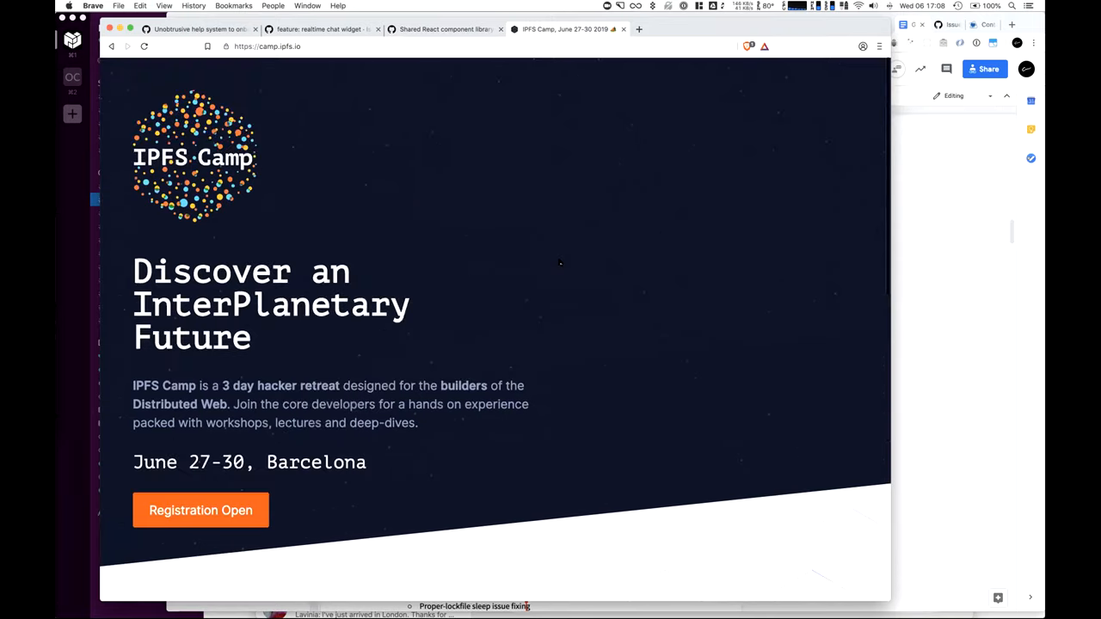
# Glance at the IPFS Camp 'What to expect' section and sponsors, then return to the top.
pyautogui.scroll(-3)
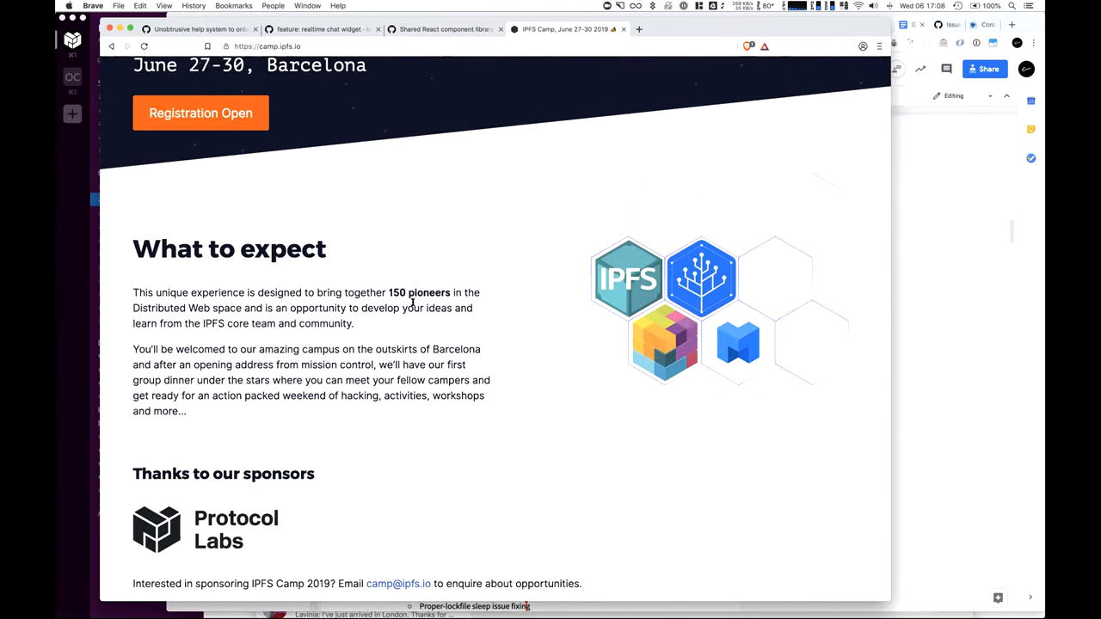
pyautogui.scroll(3)
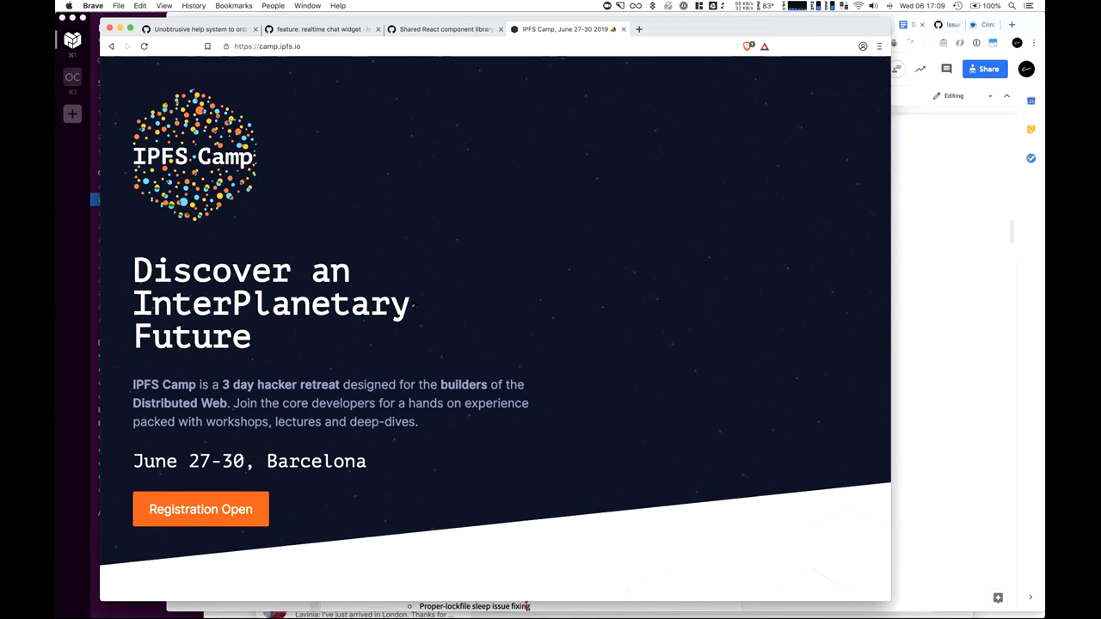
pyautogui.moveTo(754, 585)
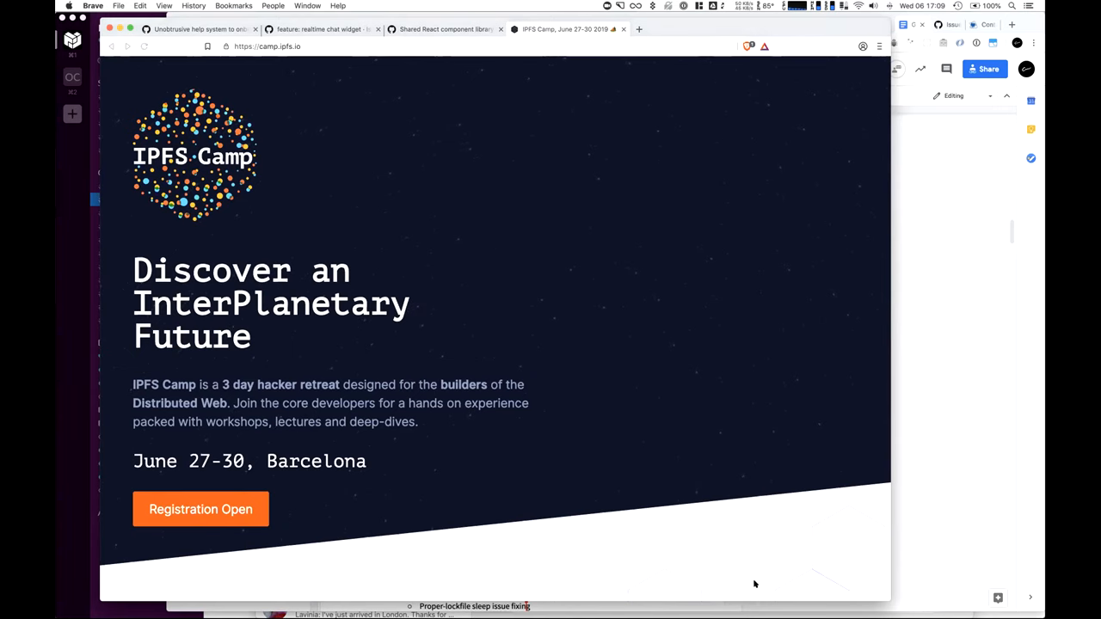
pyautogui.moveTo(767, 585)
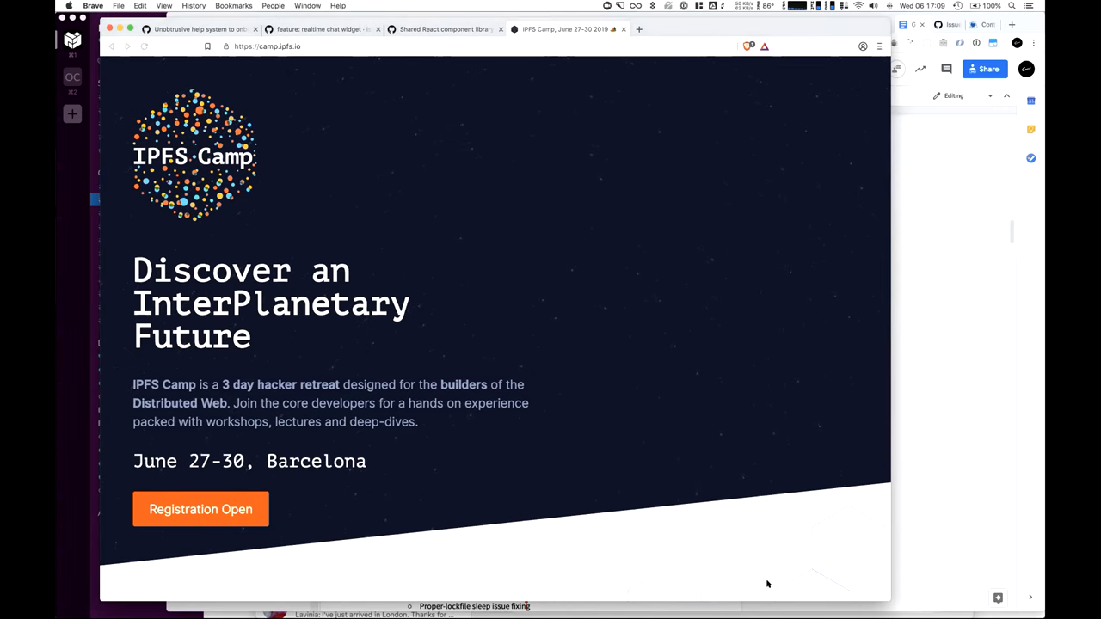